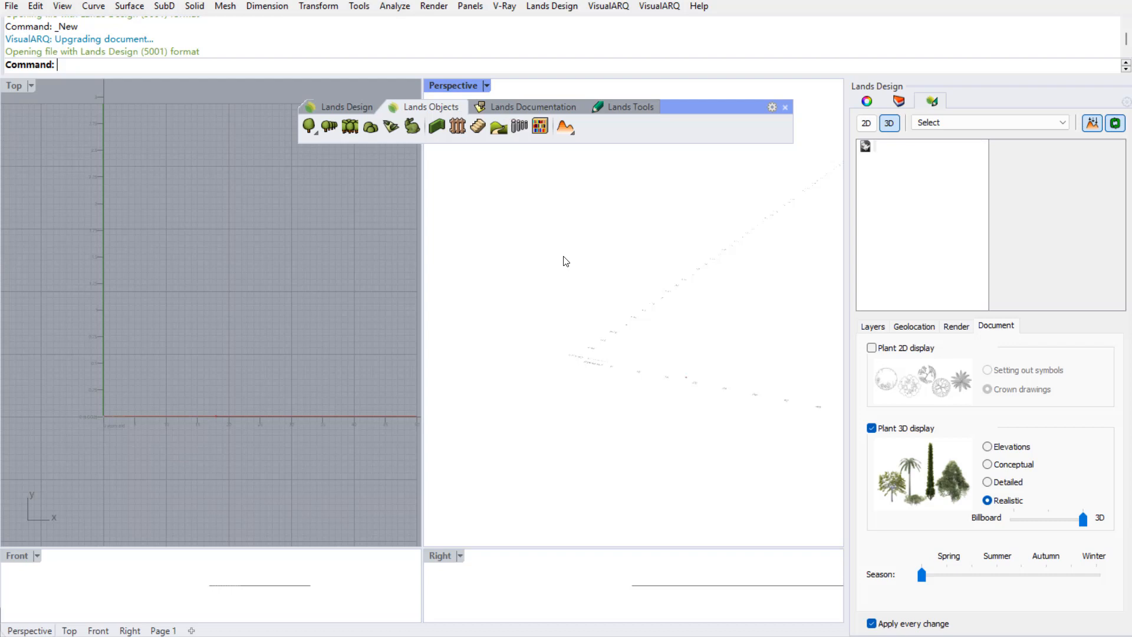
mouse_move(521, 281)
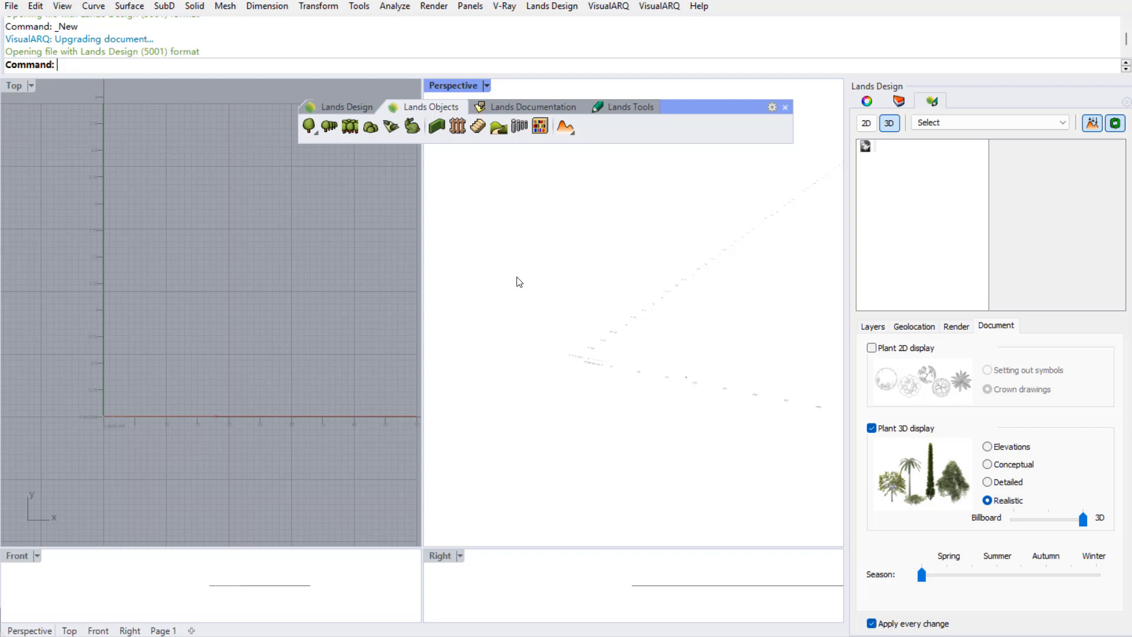
mouse_move(309, 126)
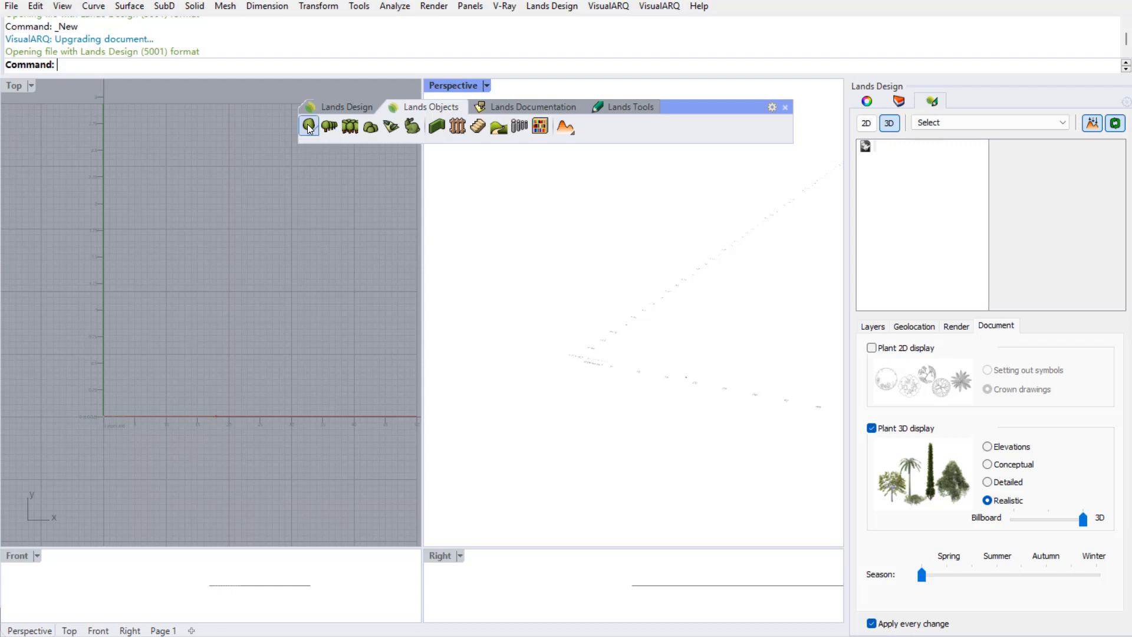
Start the Plant insertion command from the Lands Objects toolbar.
left_click(309, 127)
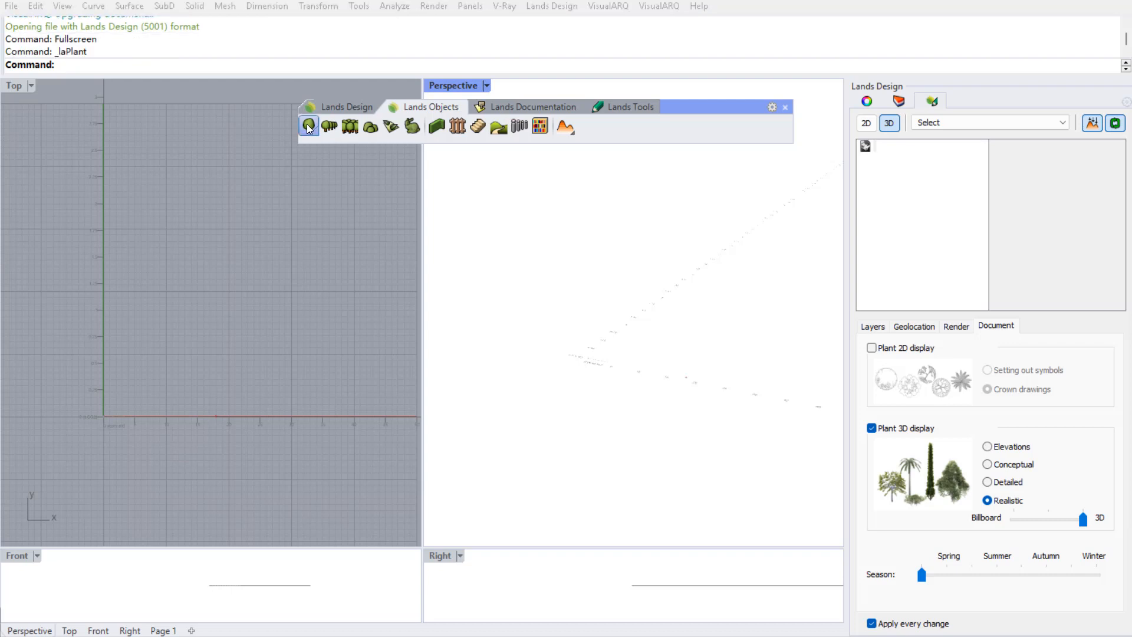
Choose Norway Maple (Acer platanoides) from the Favorites list of the plant database.
left_click(309, 126)
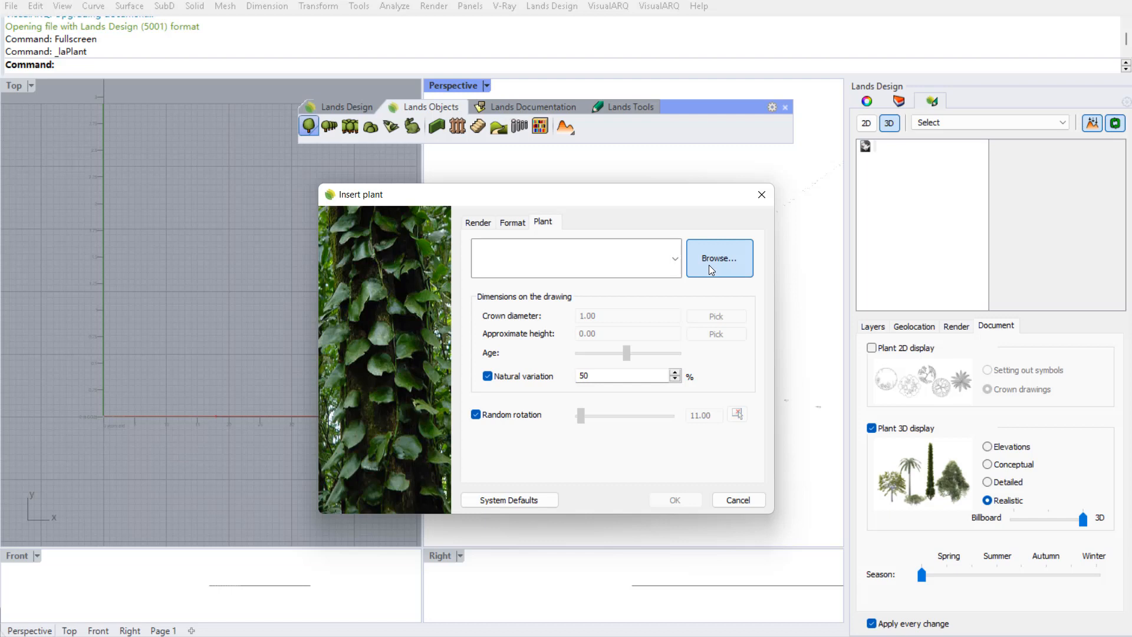
left_click(719, 256)
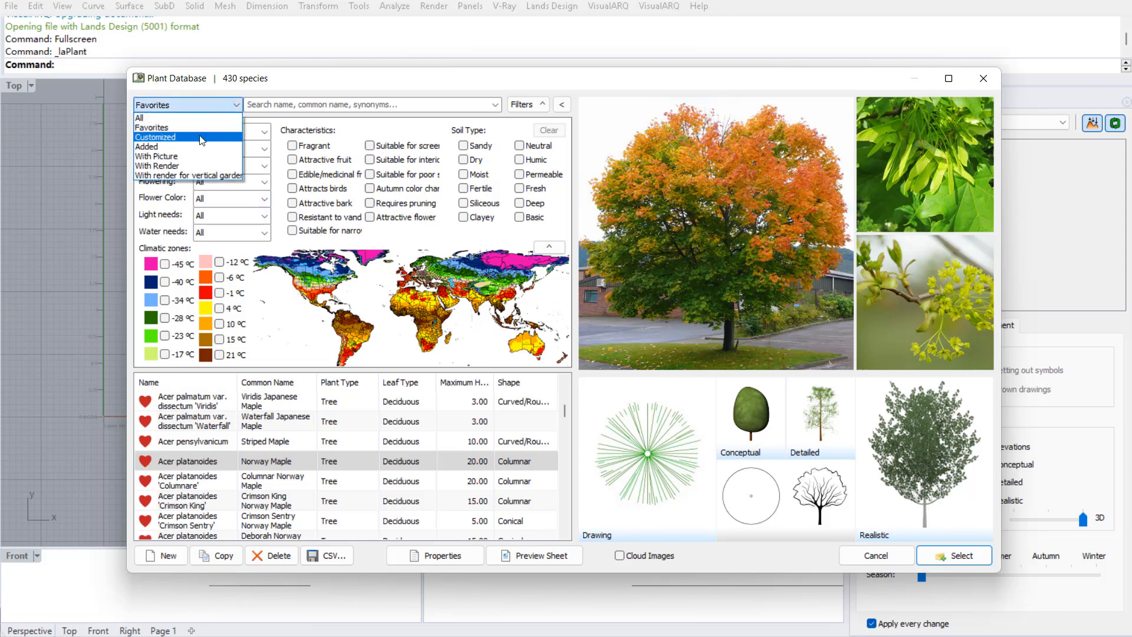
mouse_move(171, 128)
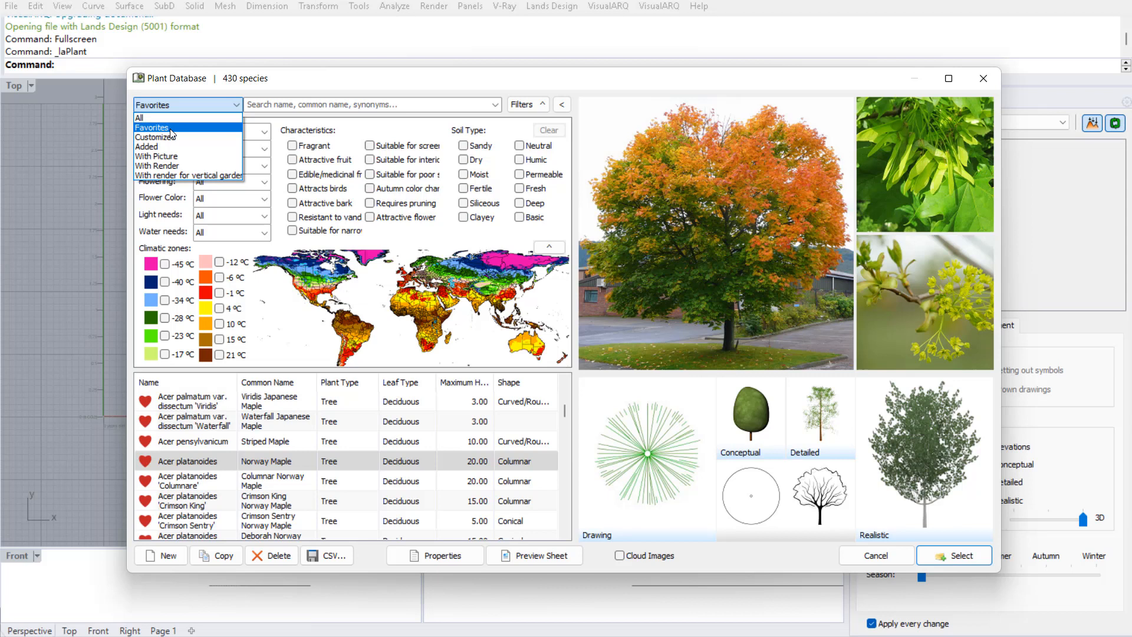
left_click(151, 127)
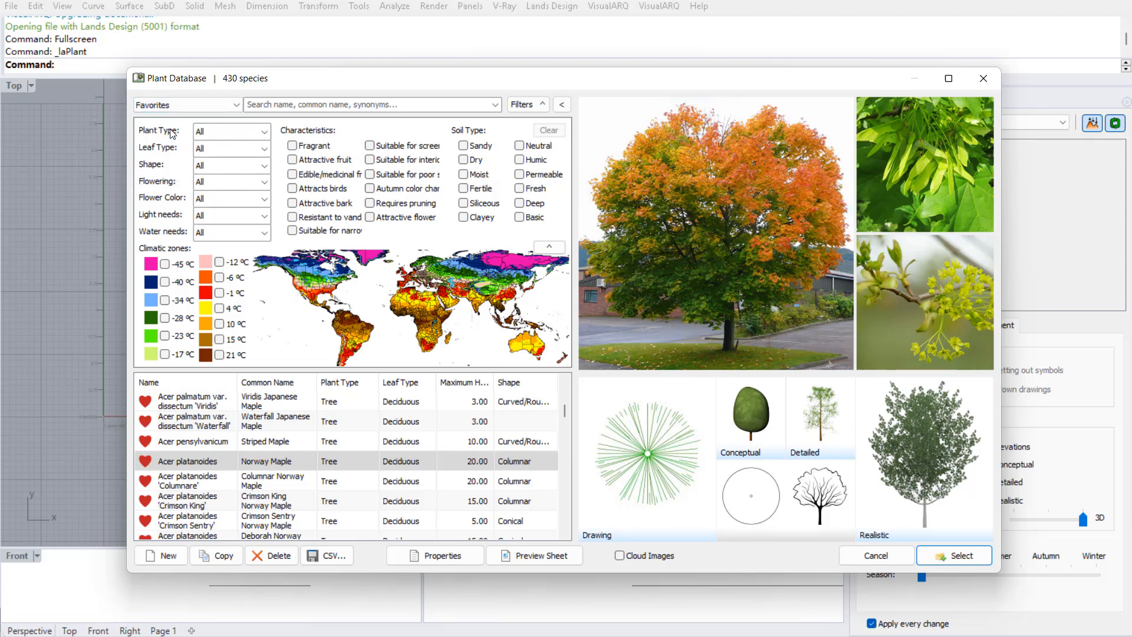
mouse_move(186, 104)
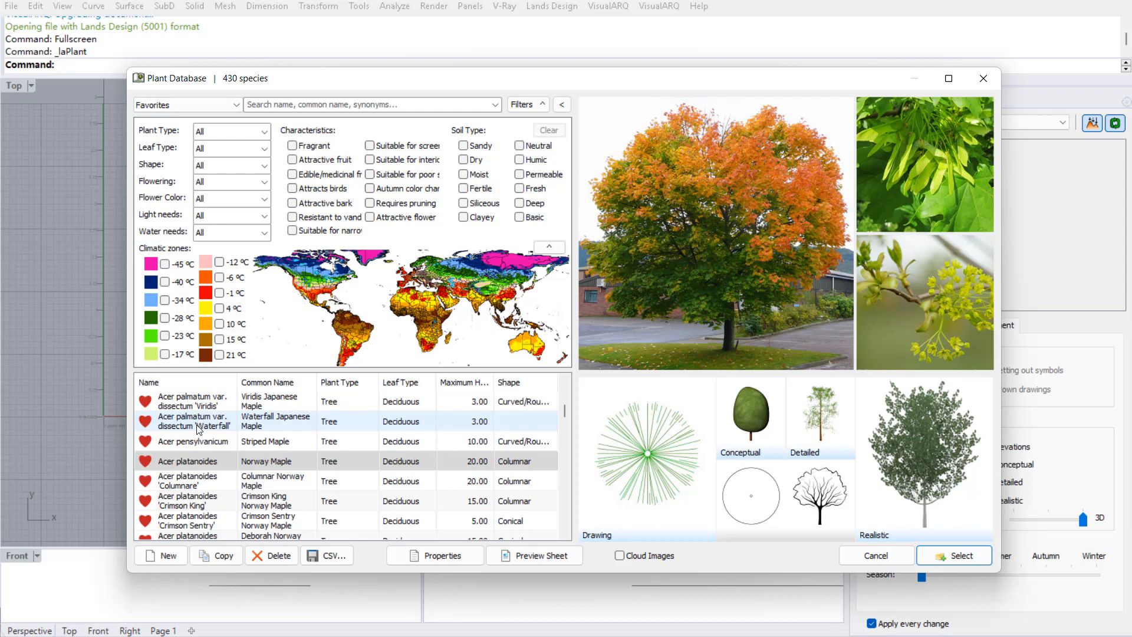
left_click(201, 481)
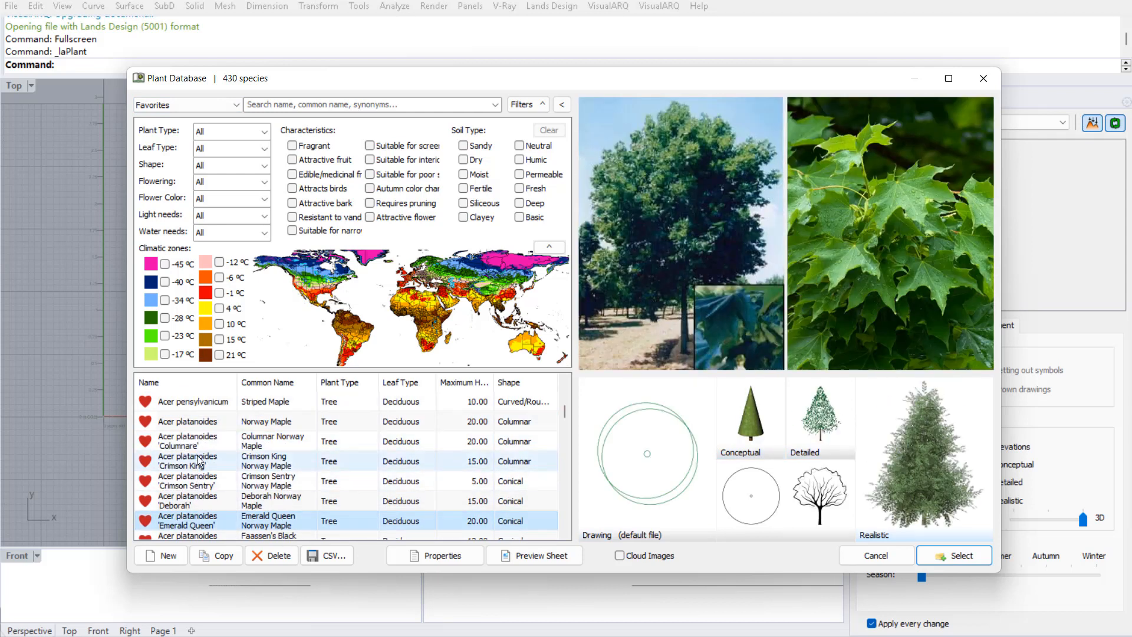
left_click(186, 421)
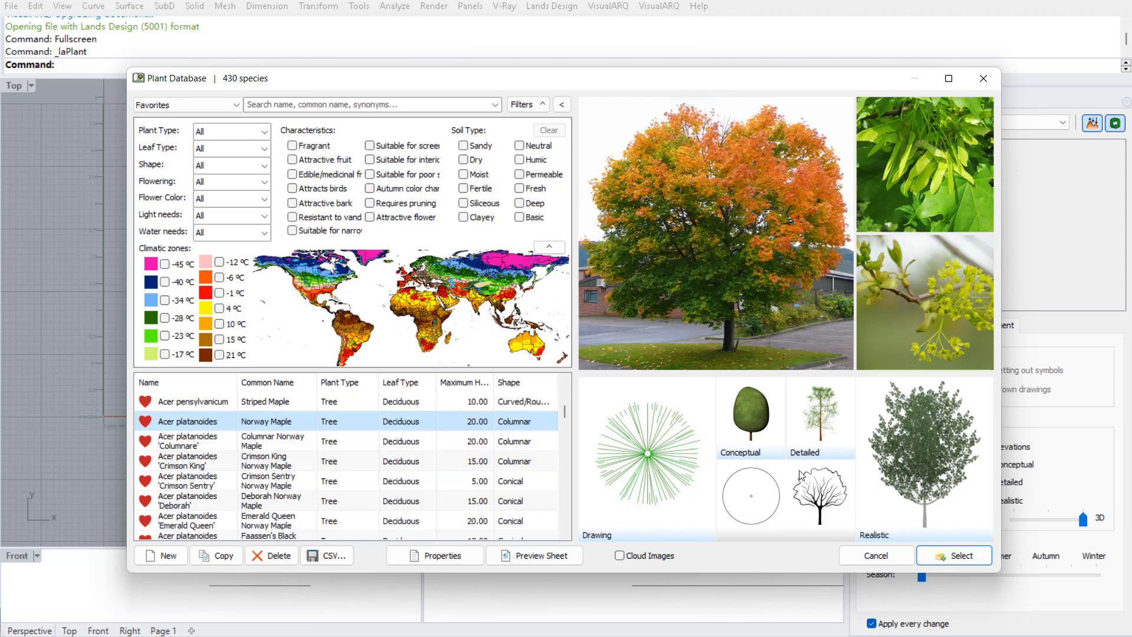
left_click(954, 554)
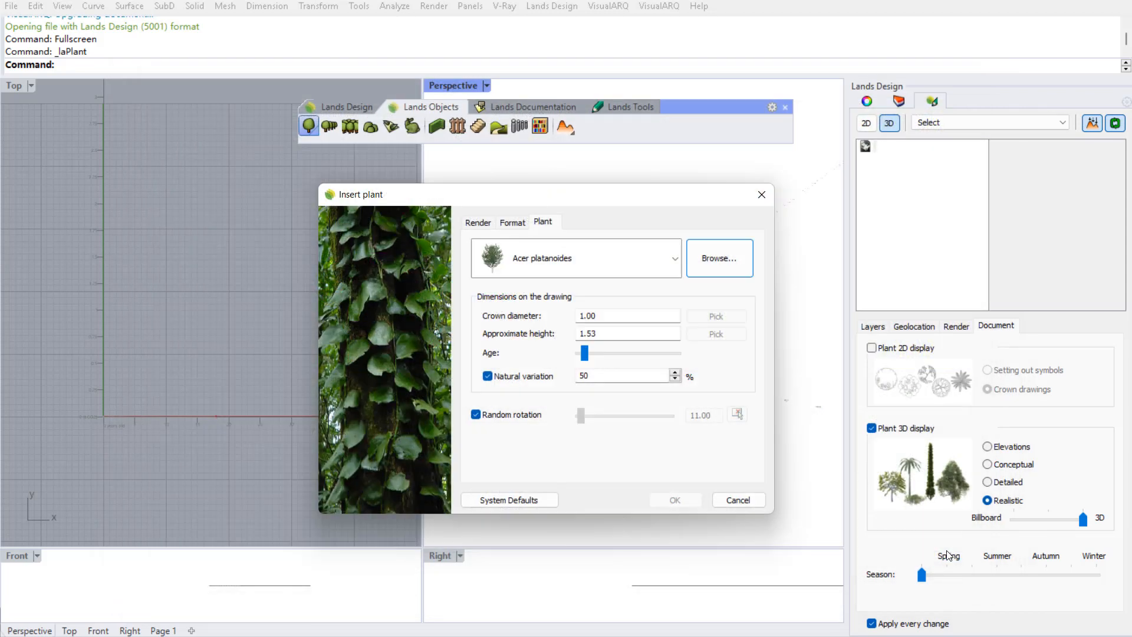
Raise the plant's age for a larger crown and height, then place it in the scene.
left_click_drag(585, 353, 625, 352)
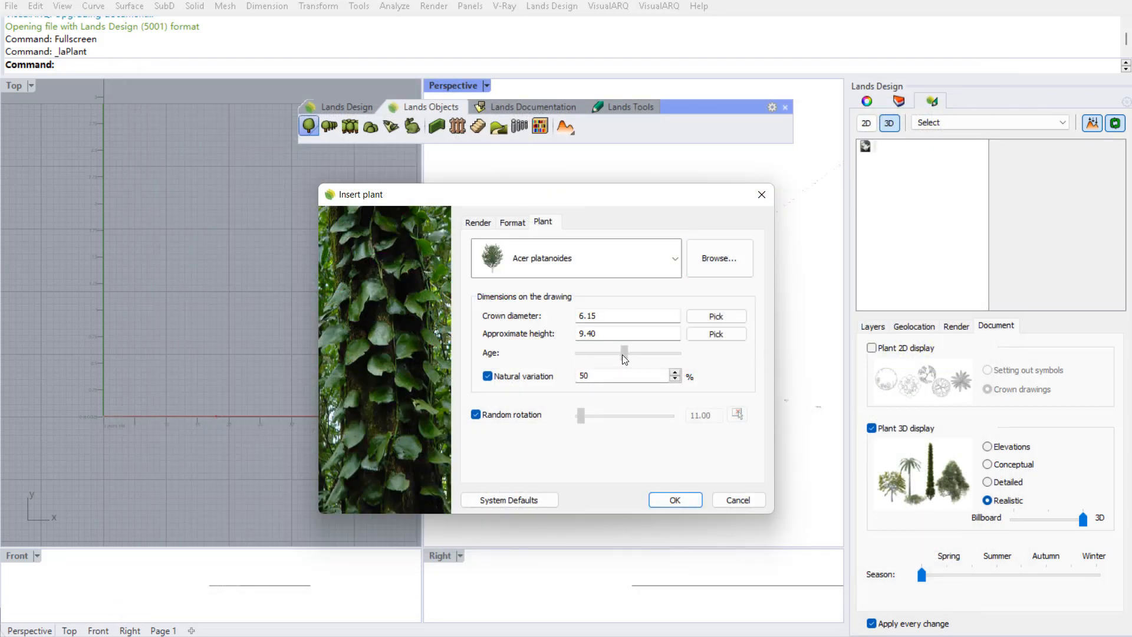
left_click(675, 499)
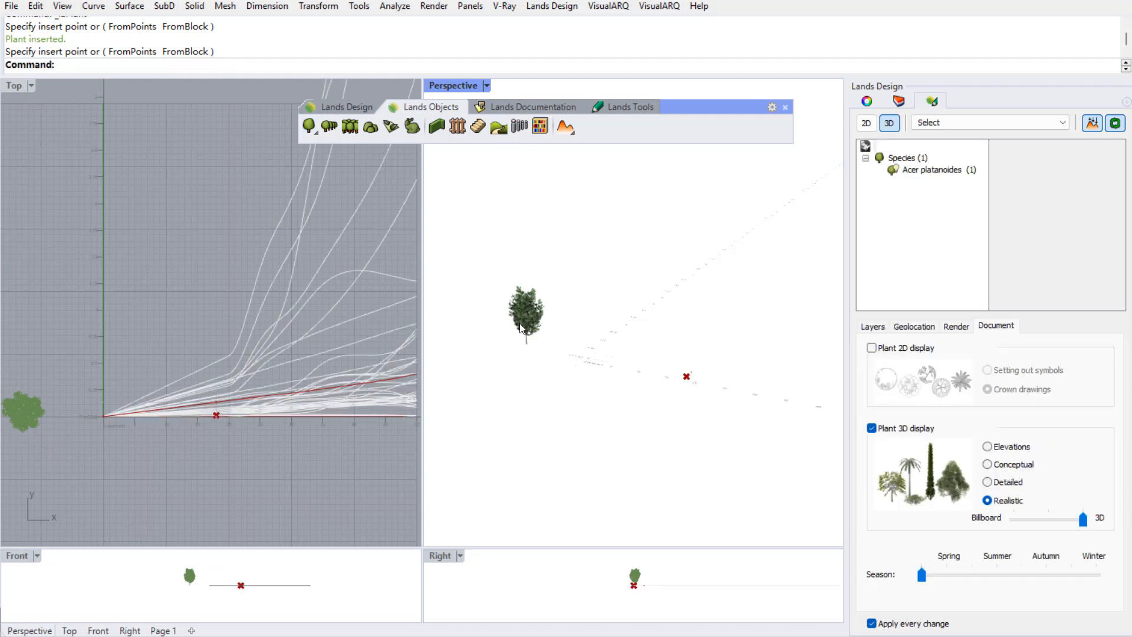
mouse_move(278, 396)
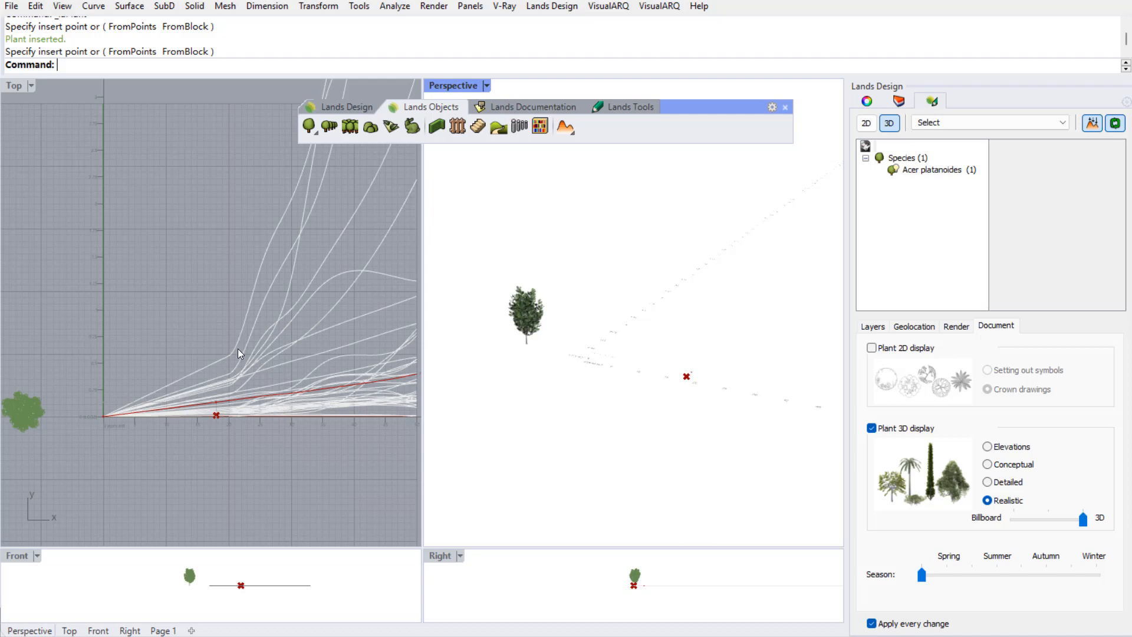
mouse_move(84, 139)
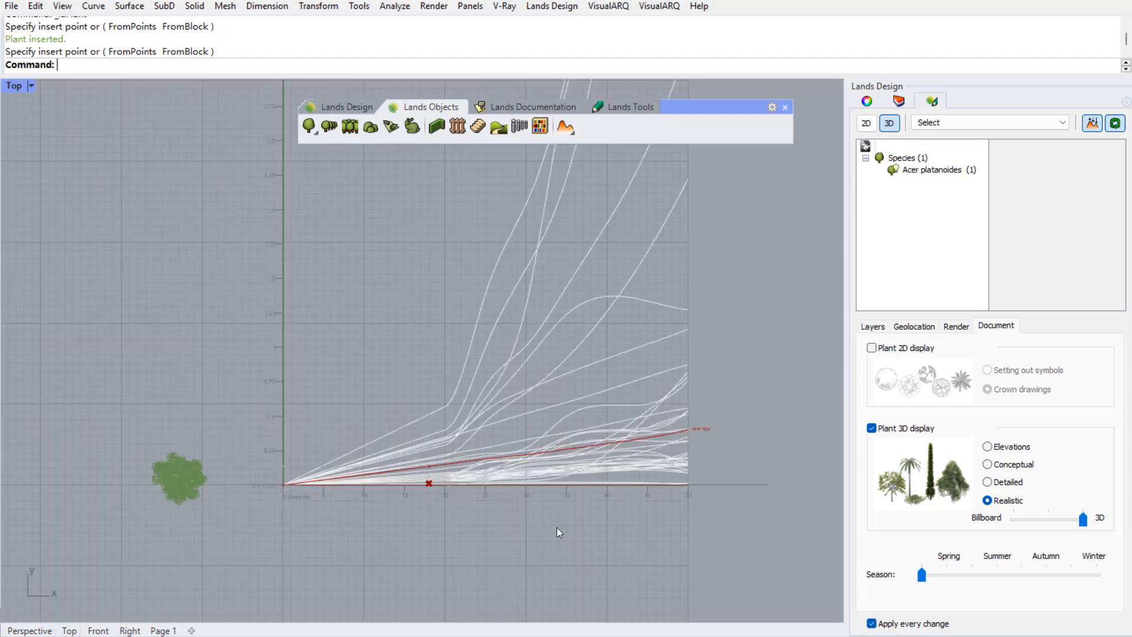
mouse_move(535, 495)
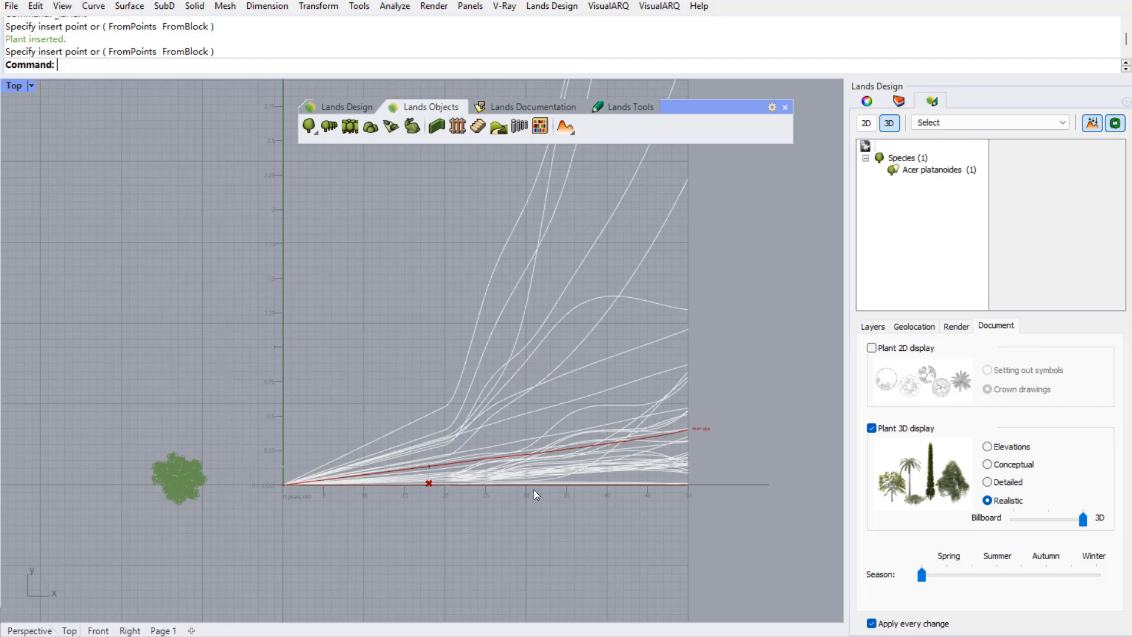
mouse_move(385, 494)
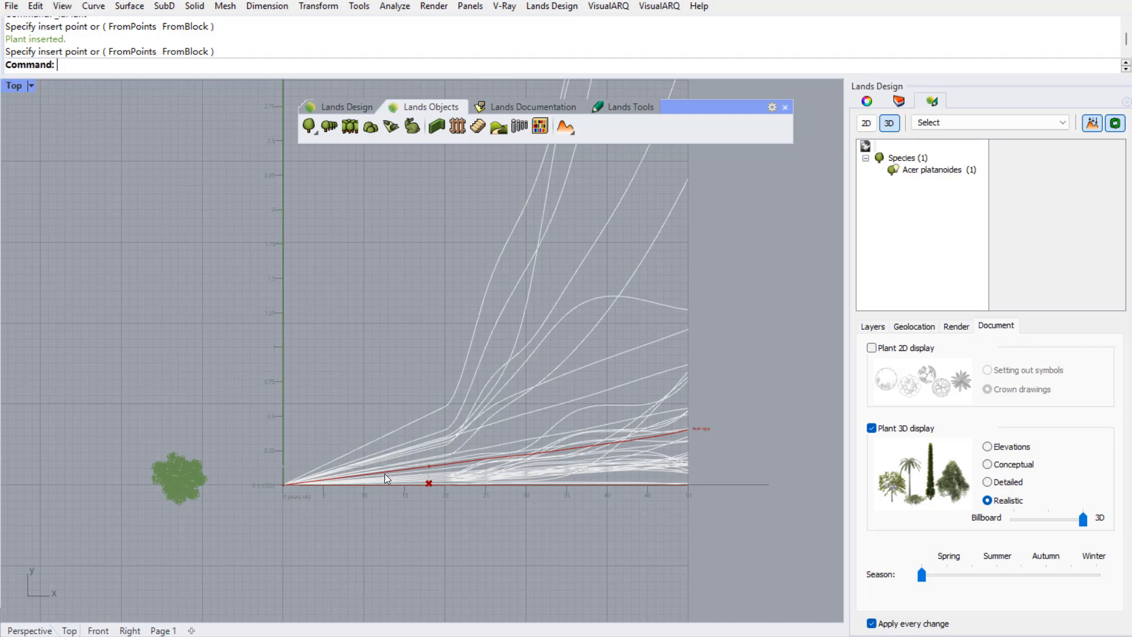
mouse_move(702, 439)
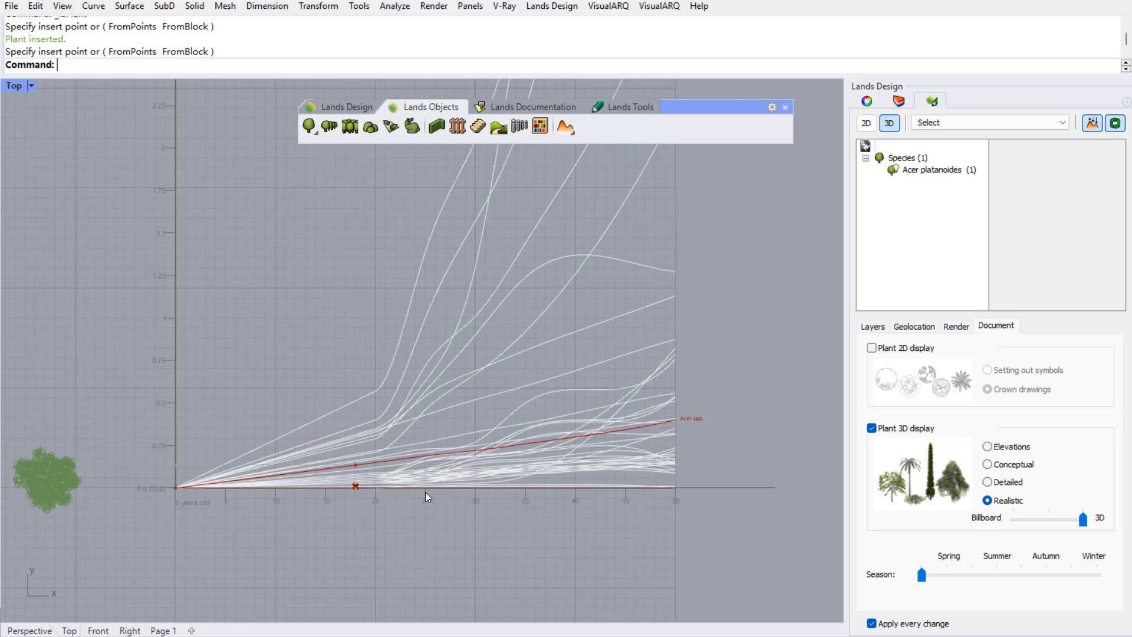
mouse_move(500, 500)
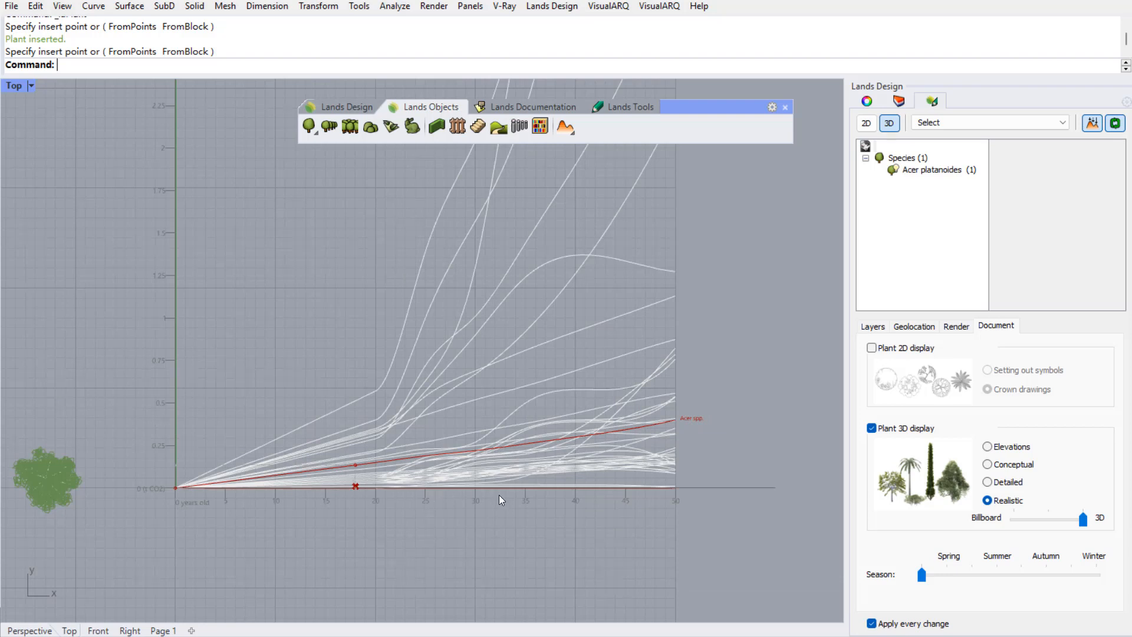
mouse_move(330, 493)
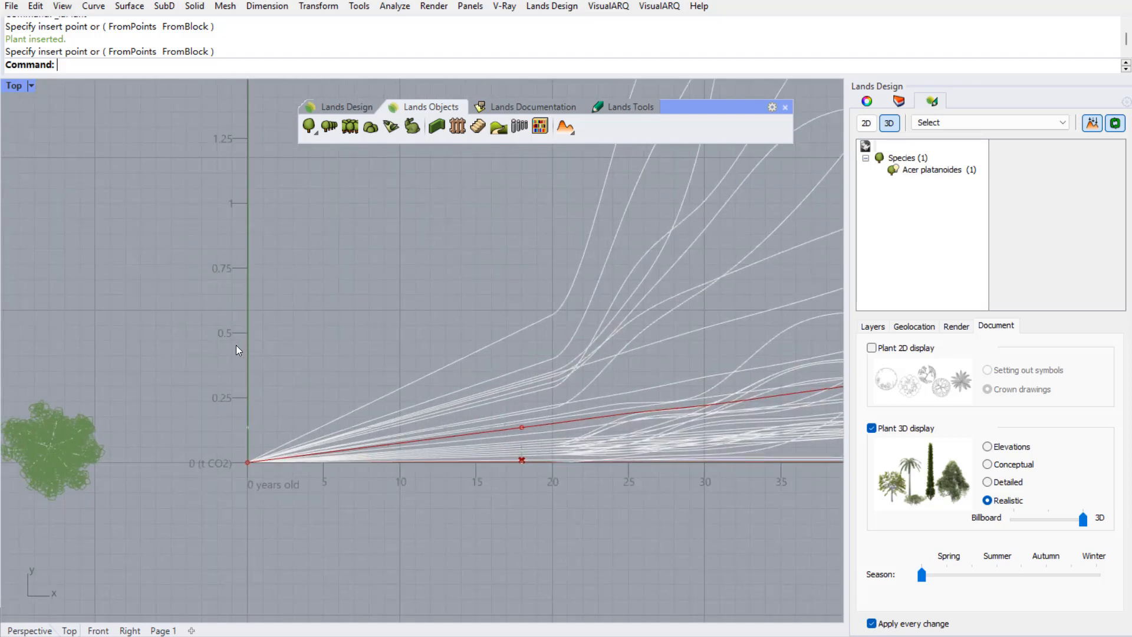
mouse_move(573, 442)
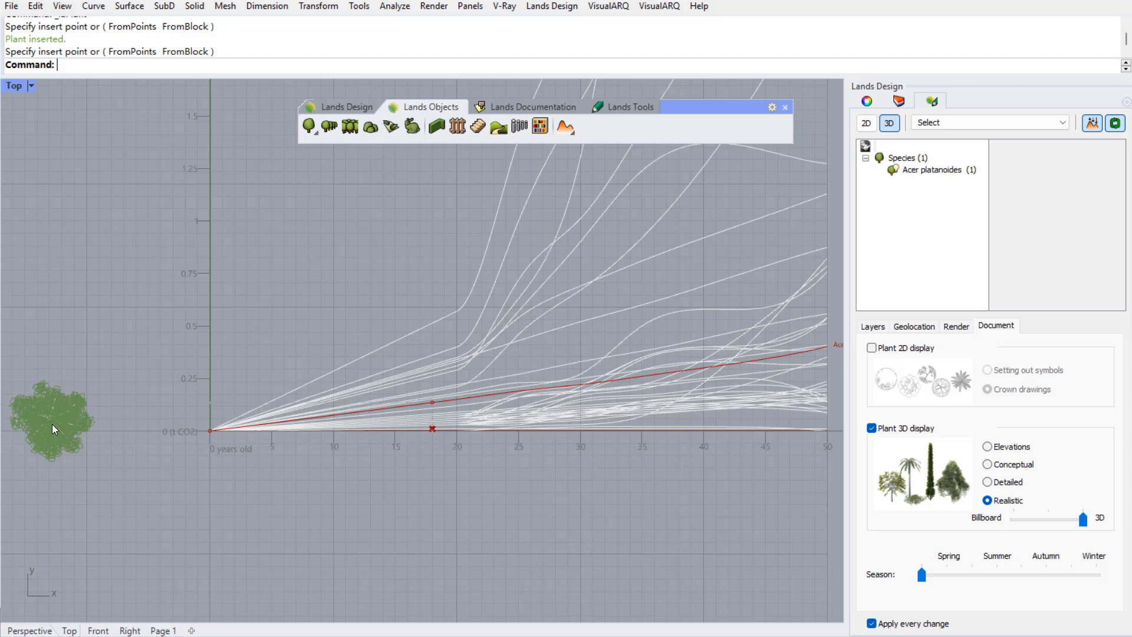
mouse_move(411, 429)
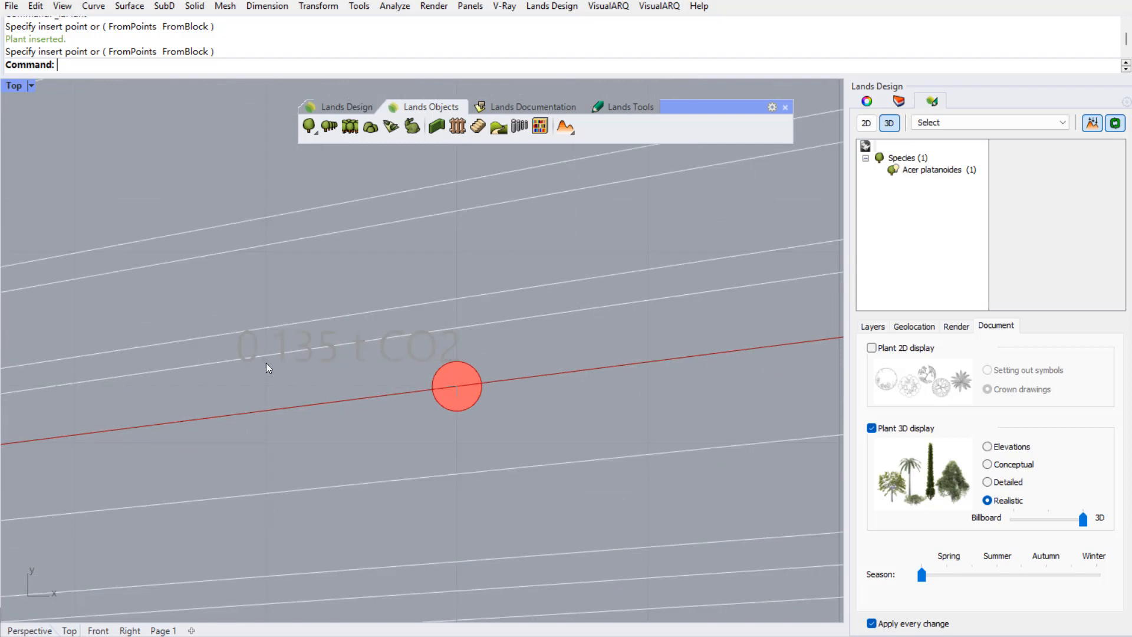
mouse_move(295, 367)
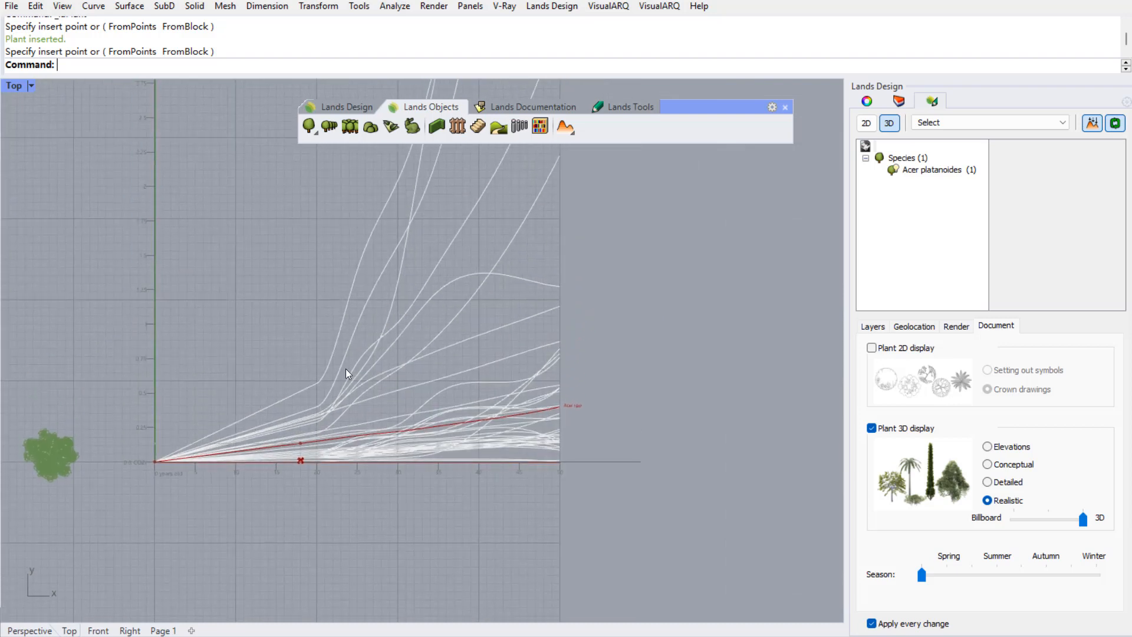
Launch Grasshopper and scroll down to the Source group with the MITECO calculator URL.
type("Grasshopper")
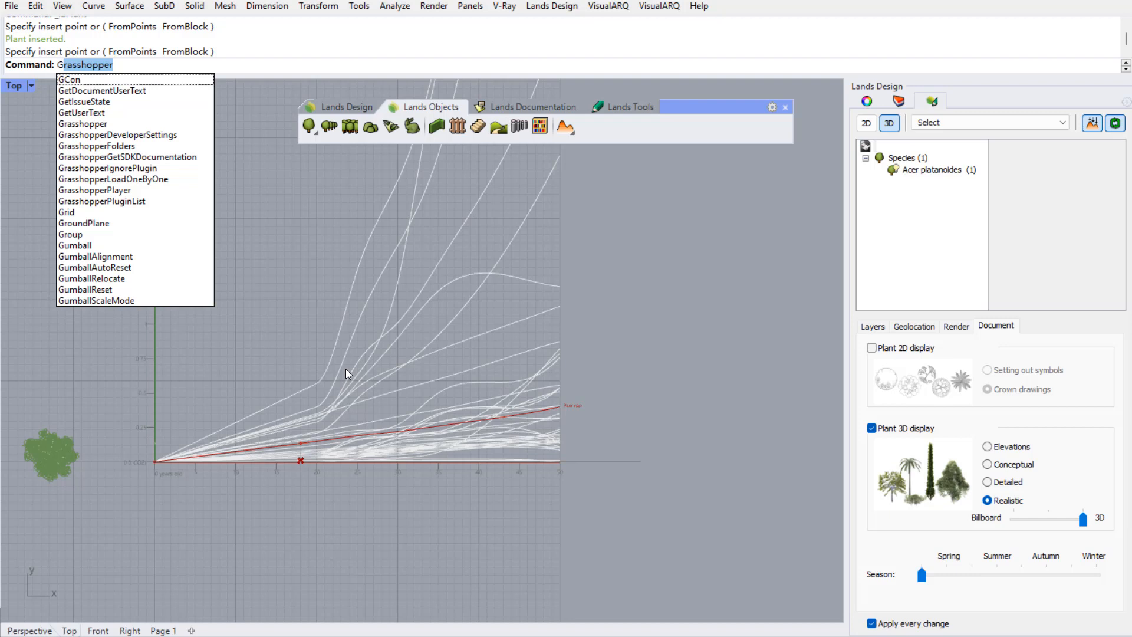
key("Enter")
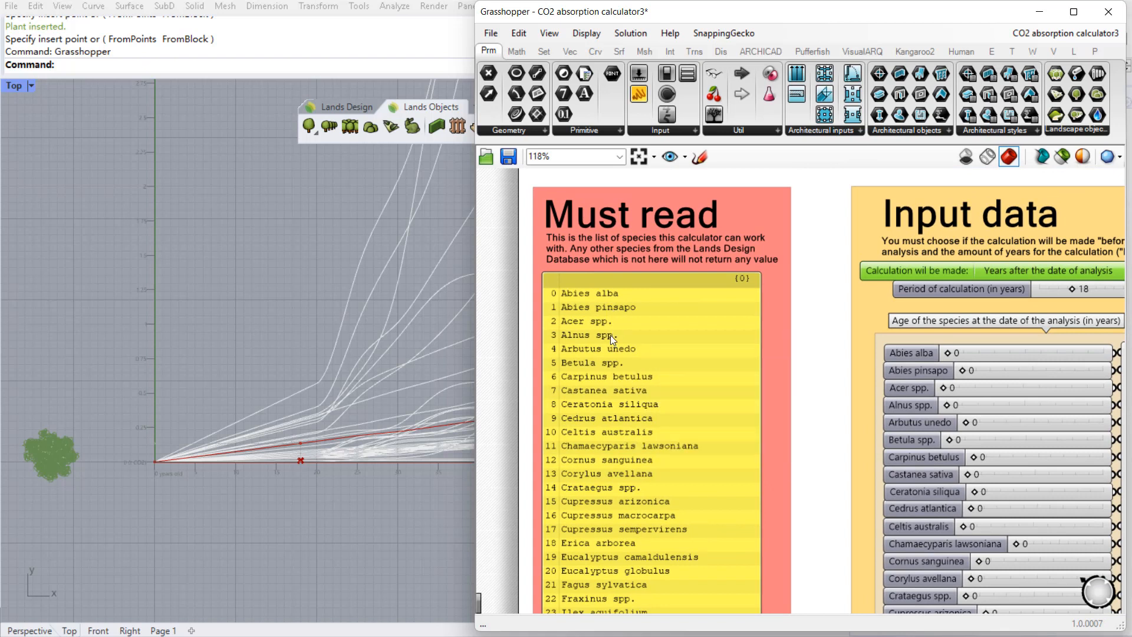
scroll("down", 3)
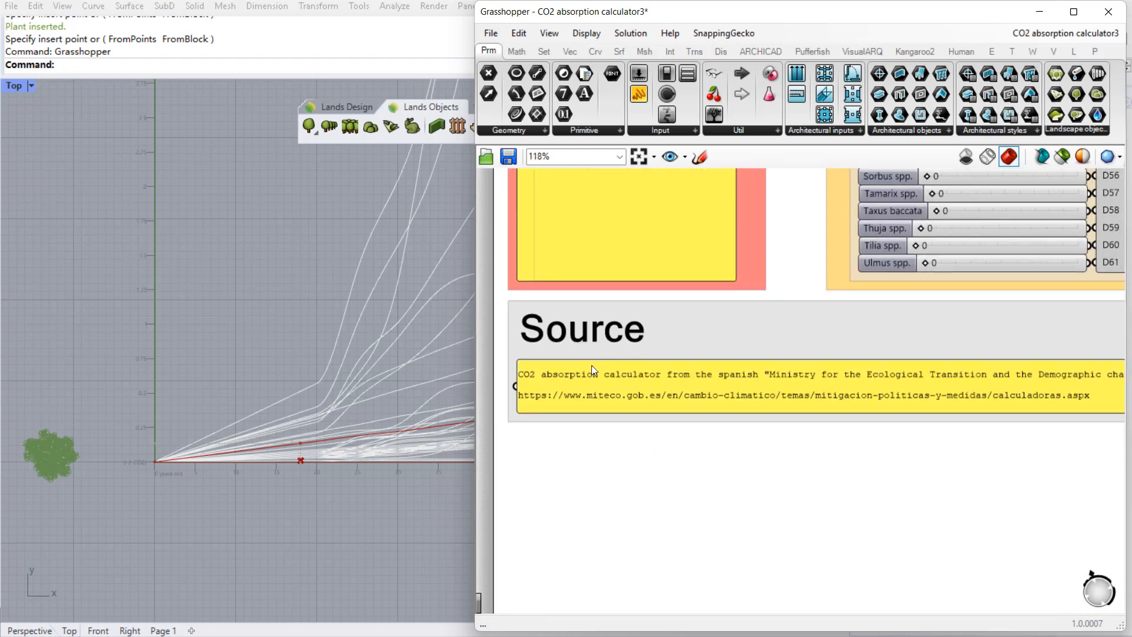
mouse_move(759, 424)
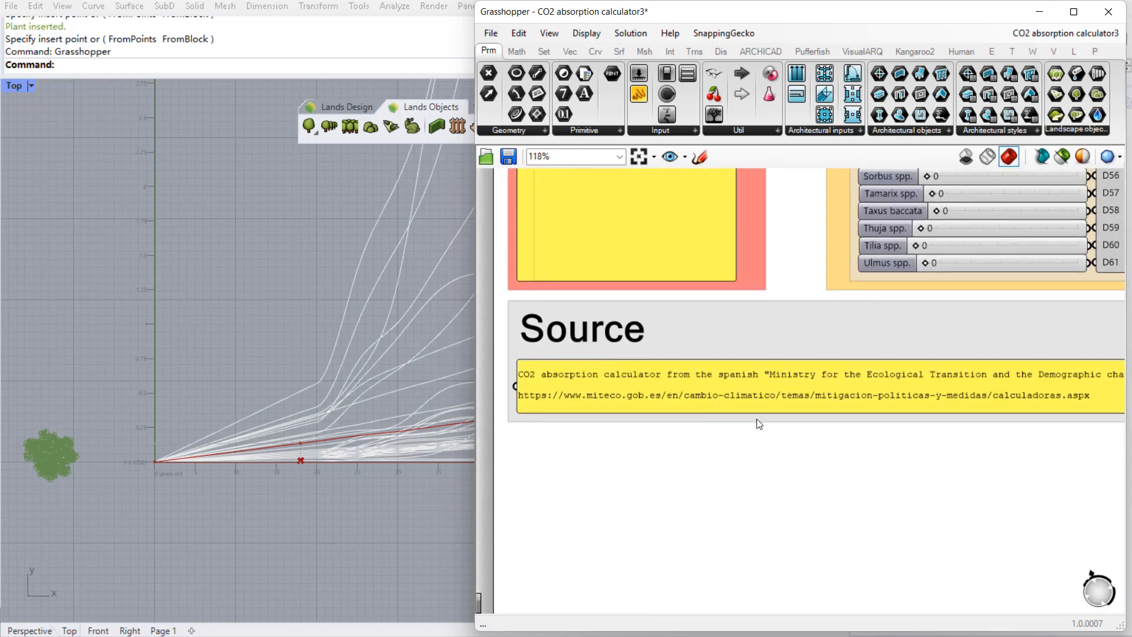
mouse_move(794, 396)
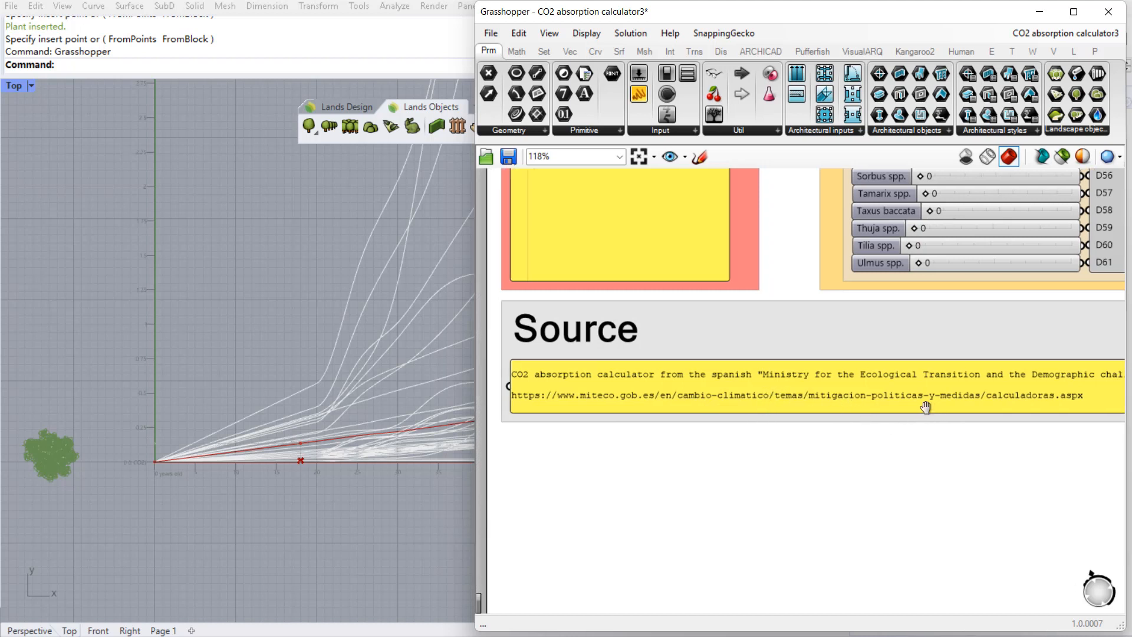
scroll("down", 3)
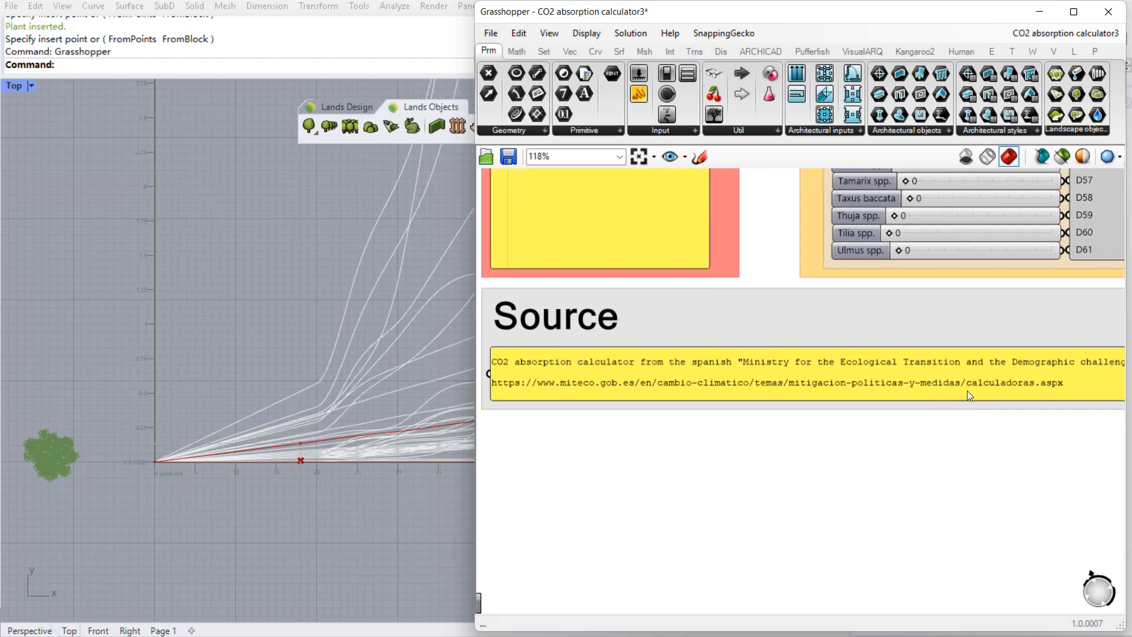
scroll("down", 3)
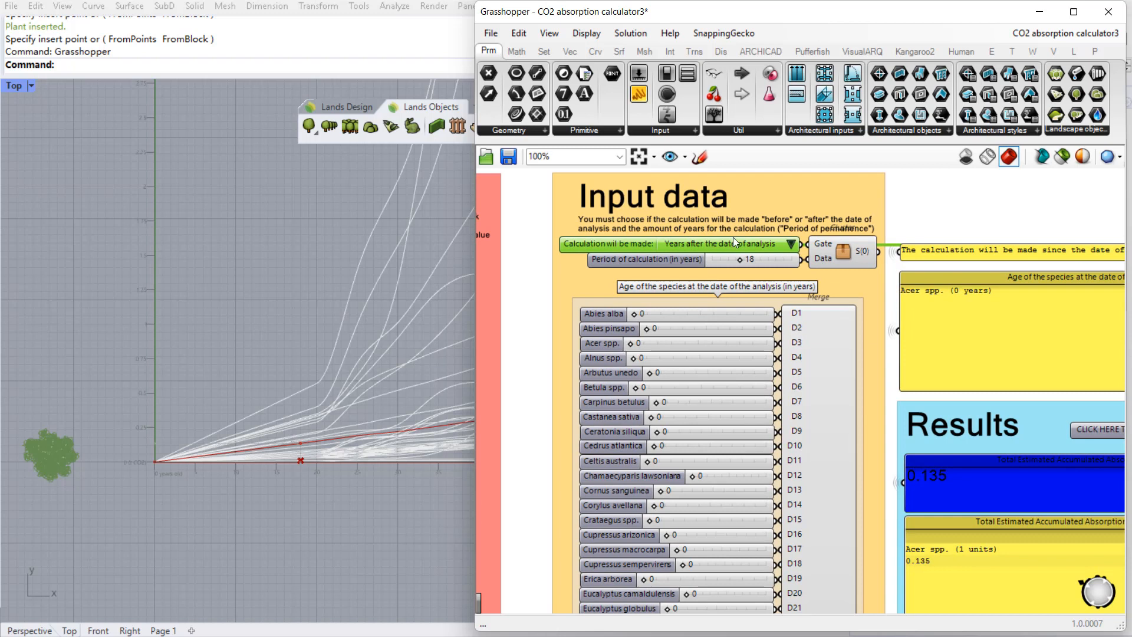
mouse_move(734, 242)
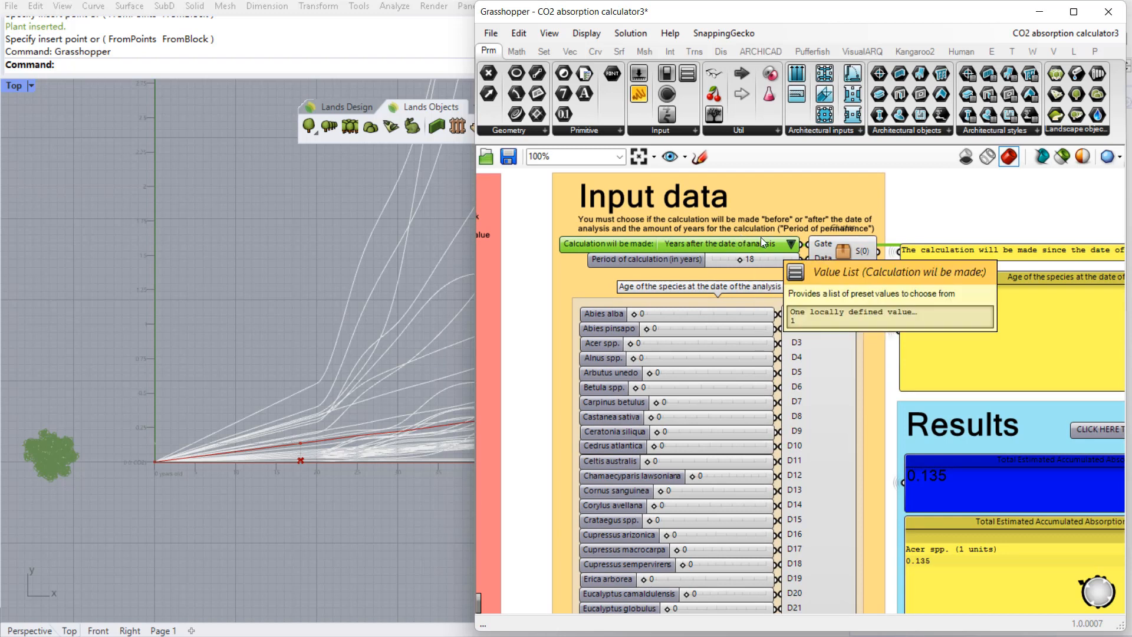
Set the period to 20 years, calculated after the analysis date, giving 0.15 for Acer spp.
left_click_drag(751, 259, 758, 259)
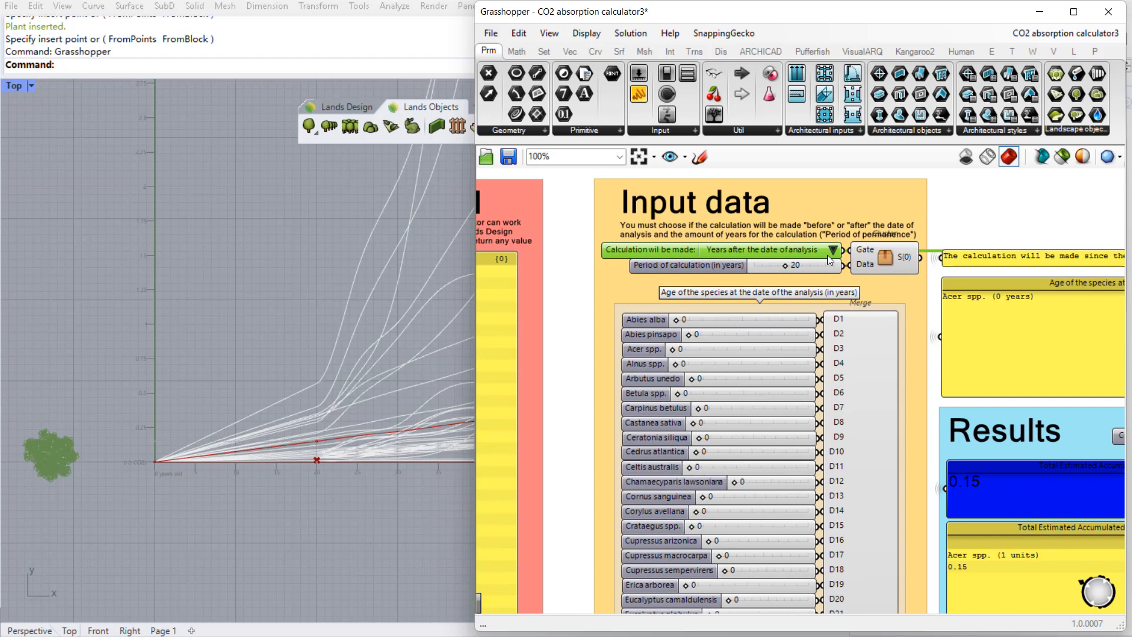
left_click(832, 250)
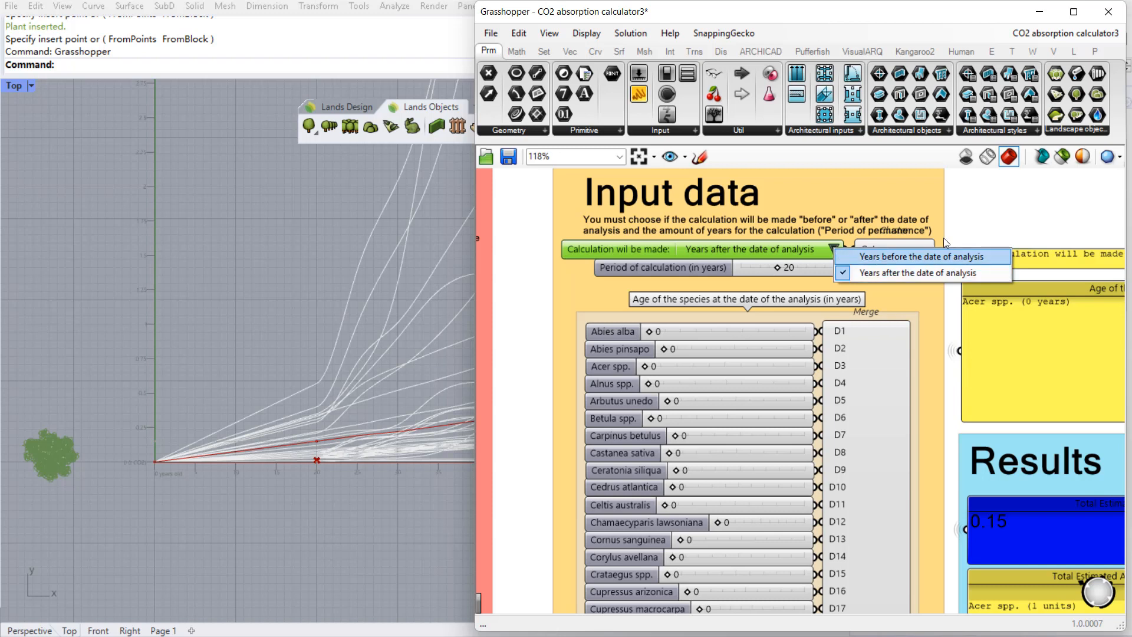
left_click(921, 272)
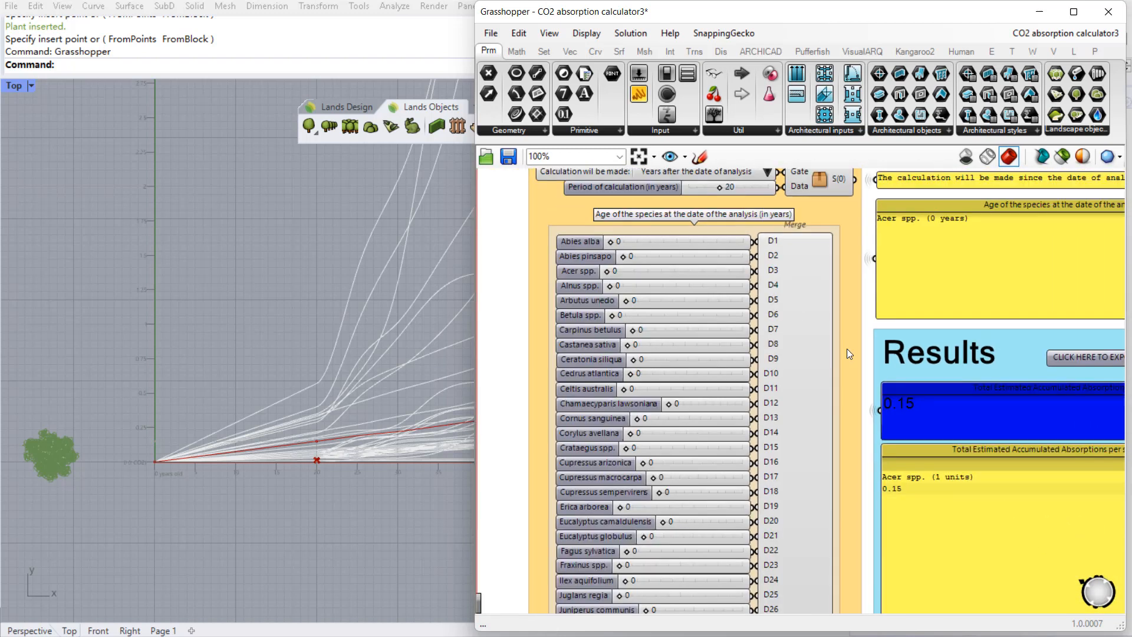
mouse_move(914, 415)
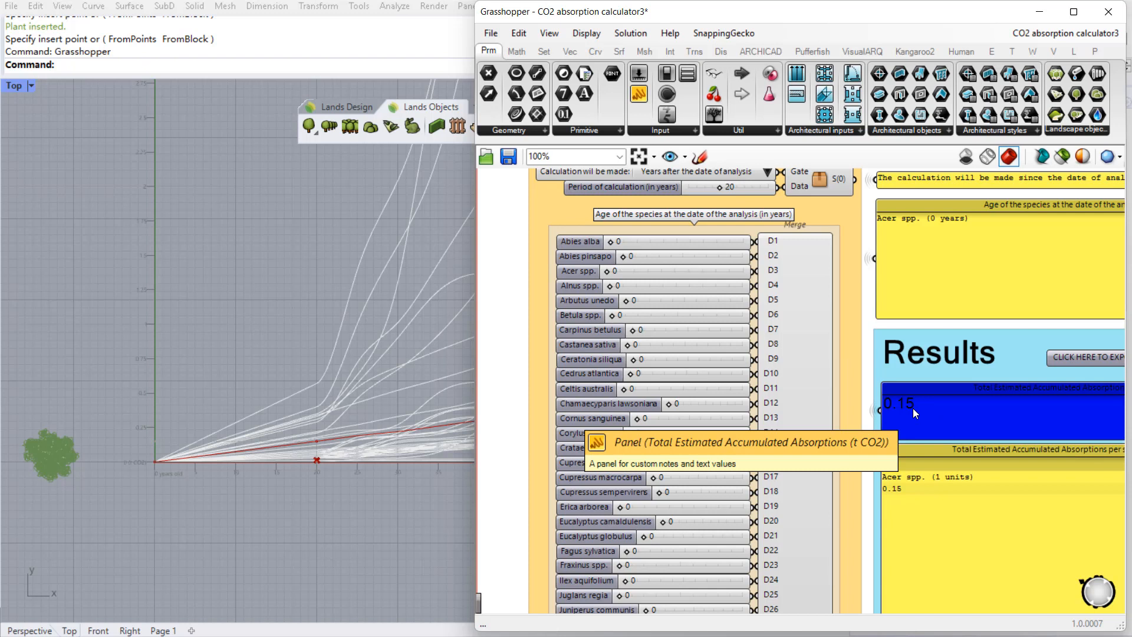
mouse_move(949, 413)
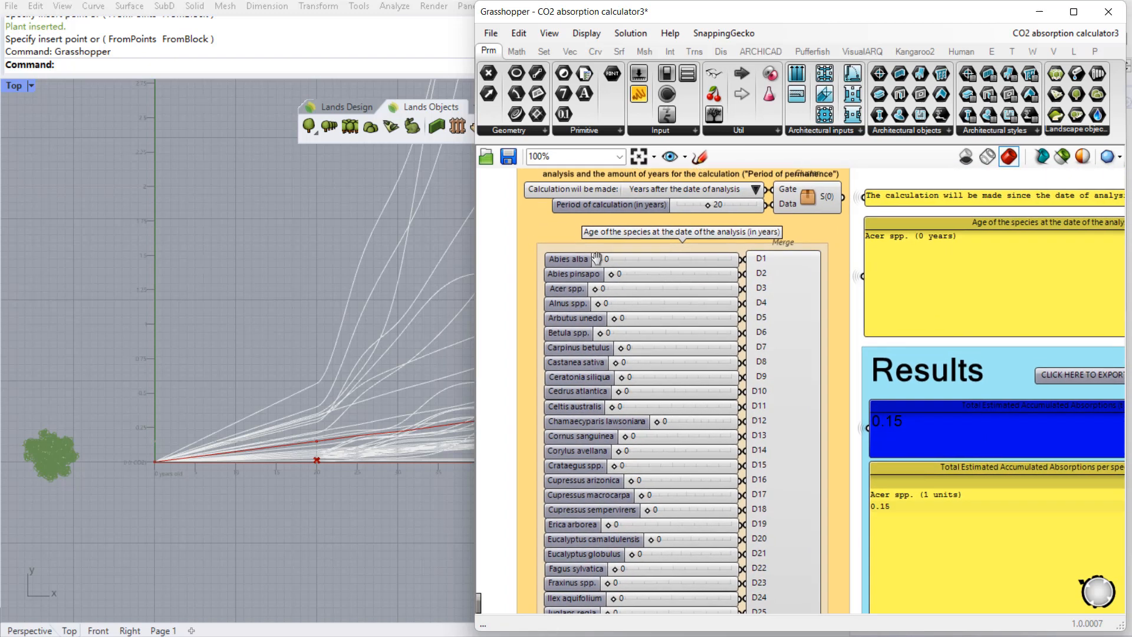
mouse_move(611, 290)
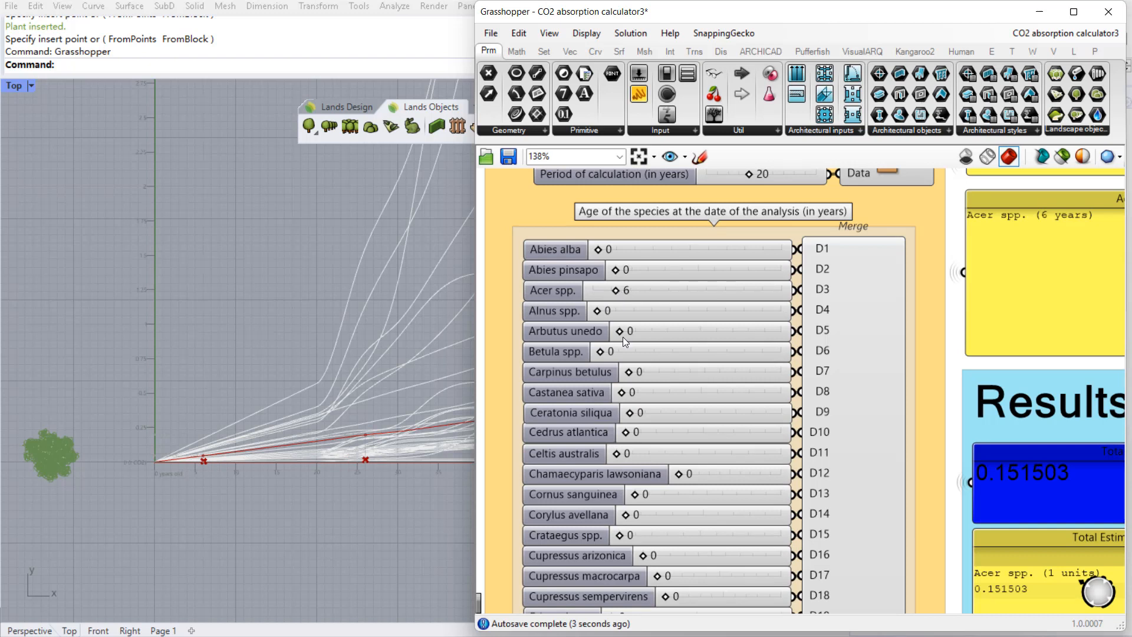
mouse_move(322, 490)
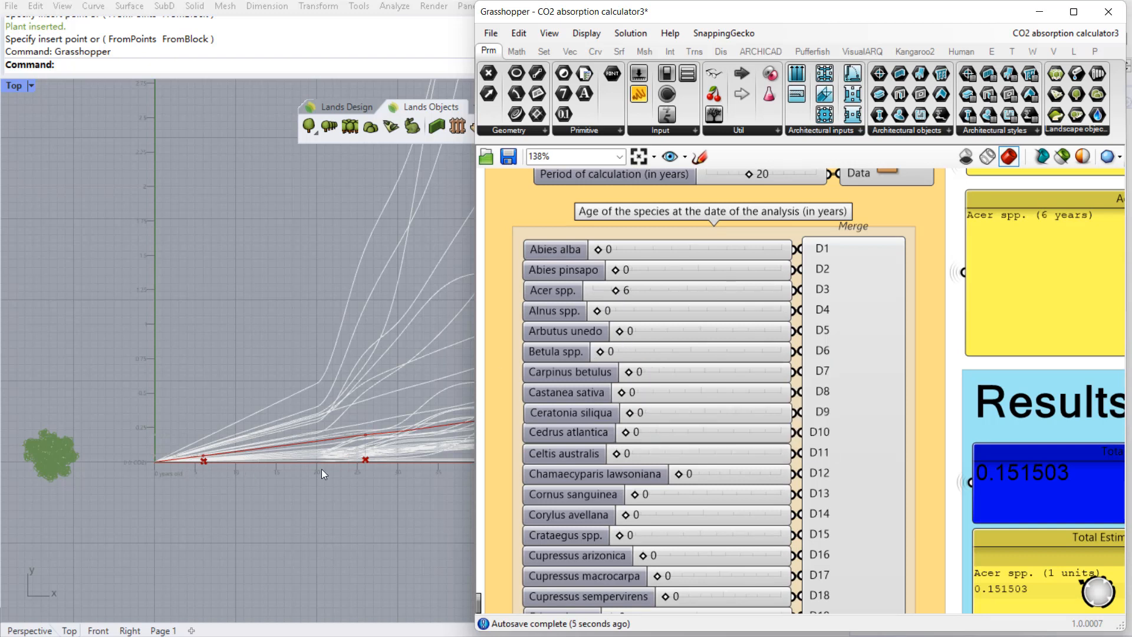
mouse_move(262, 454)
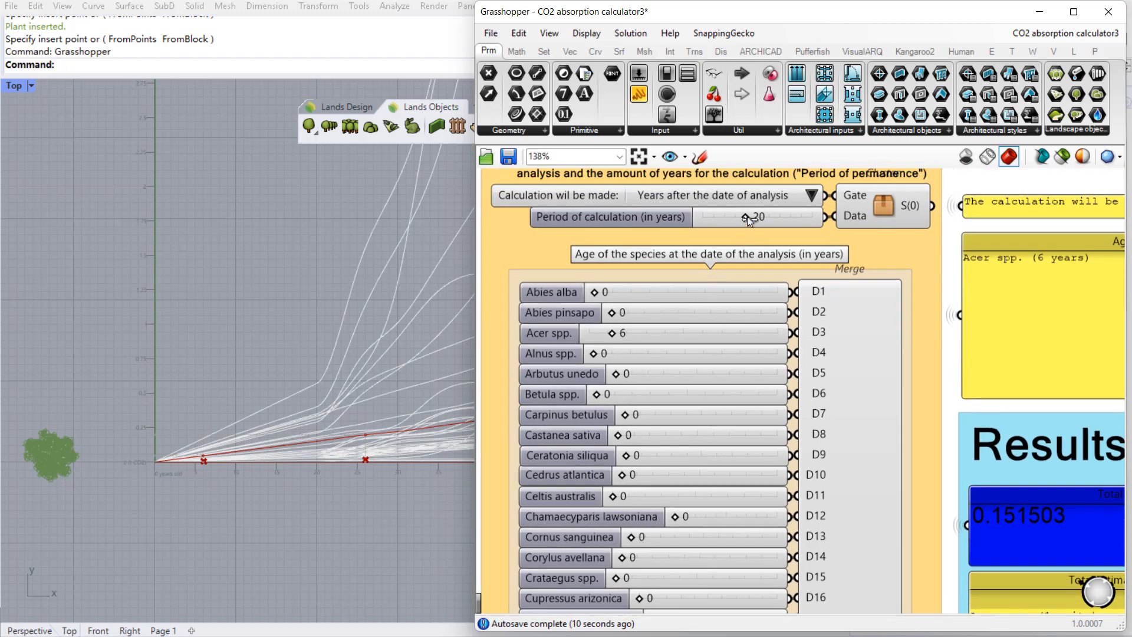
Extend the Period of calculation slider from 20 to 21 years.
left_click_drag(751, 220, 735, 219)
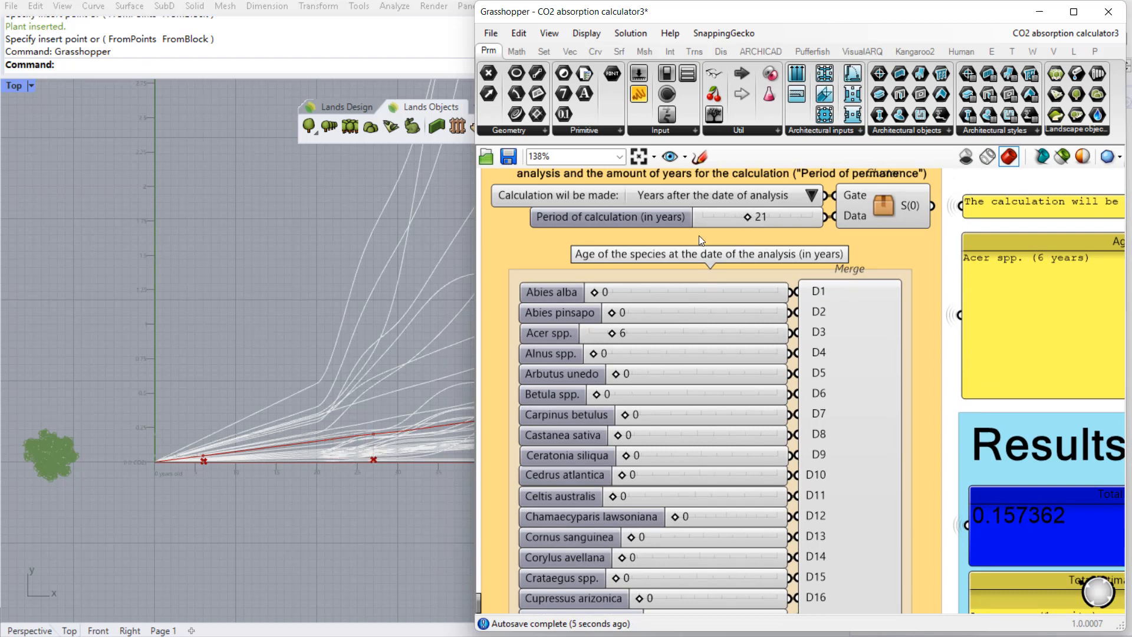
mouse_move(828, 481)
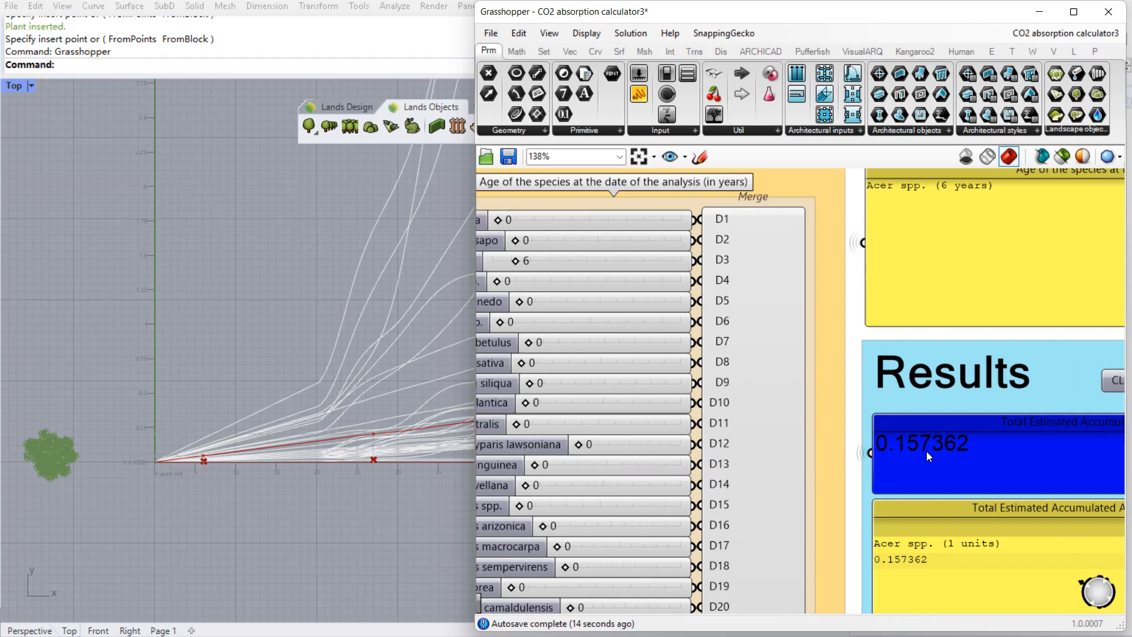
mouse_move(682, 340)
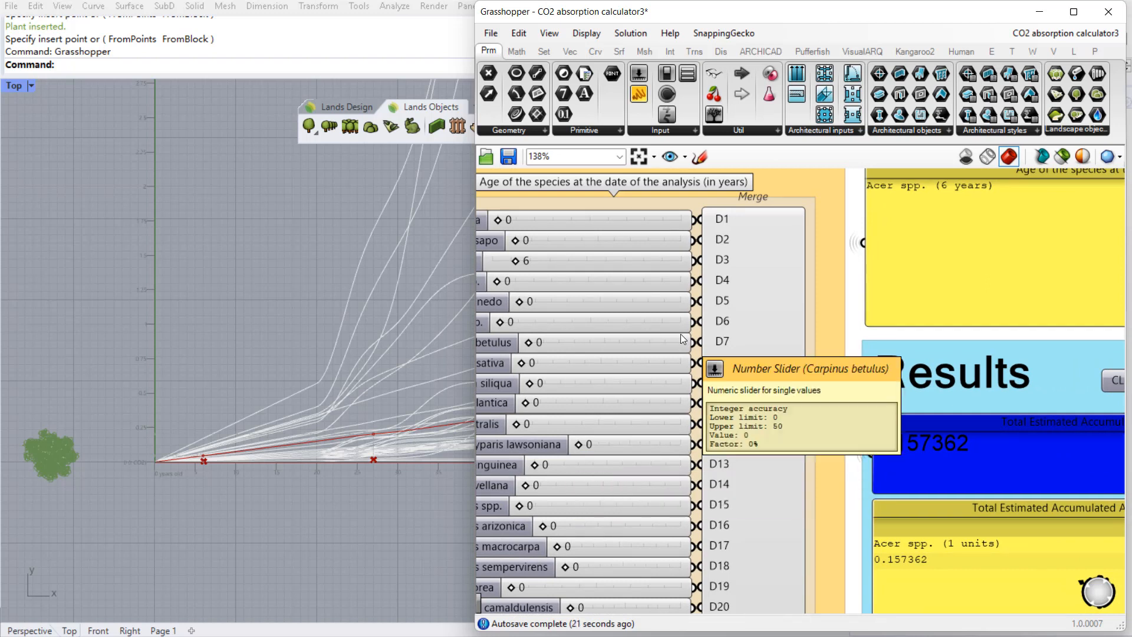
left_click(666, 156)
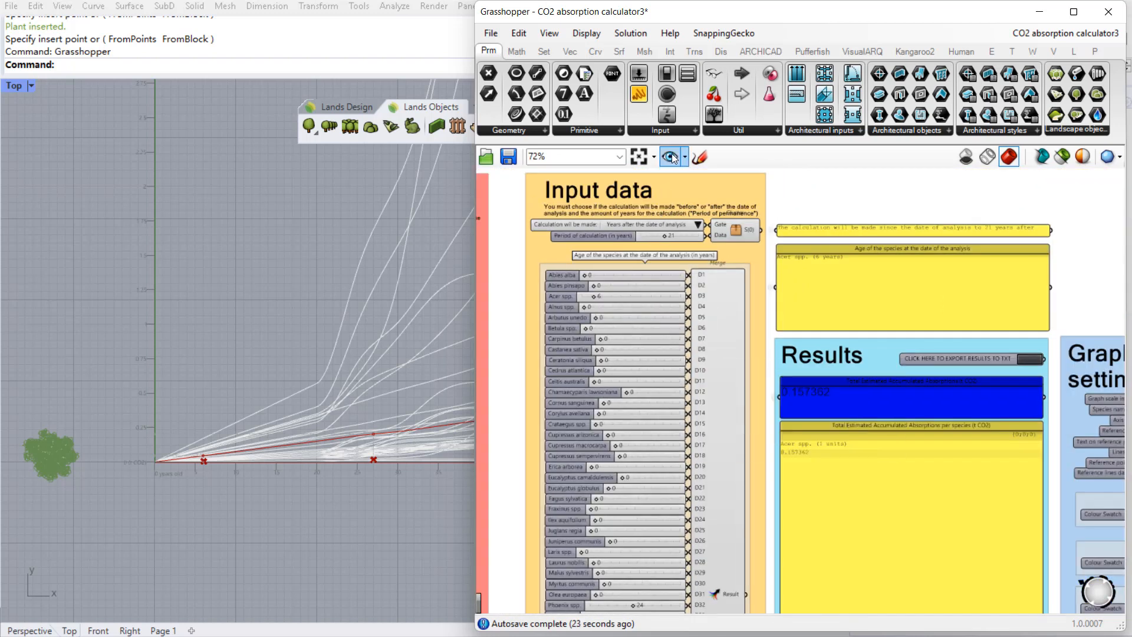
left_click(668, 155)
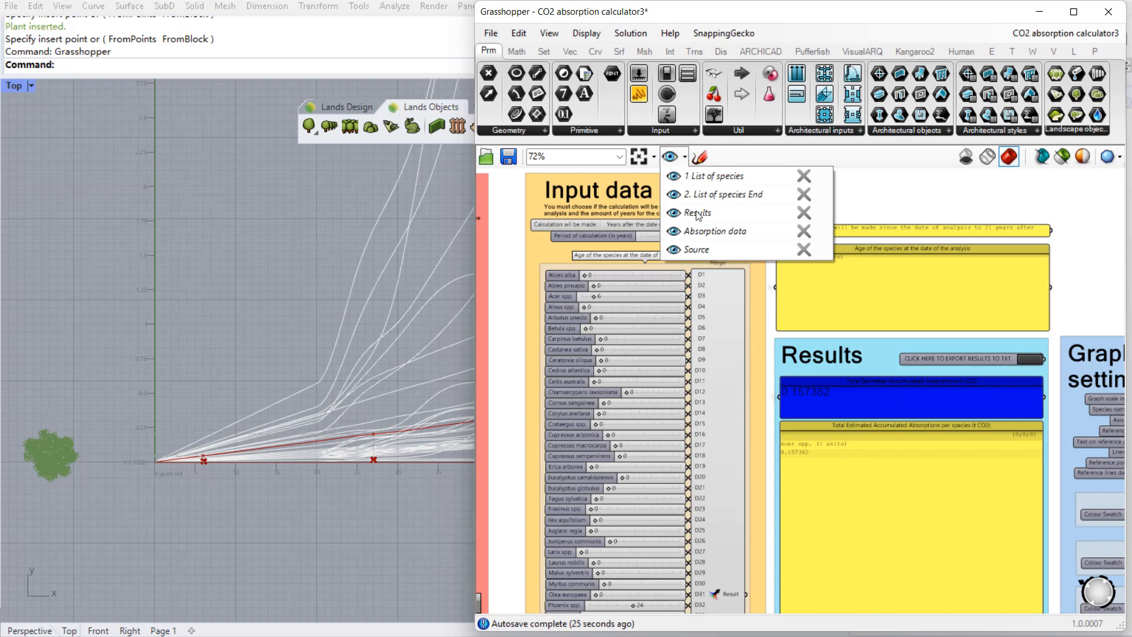
left_click(674, 231)
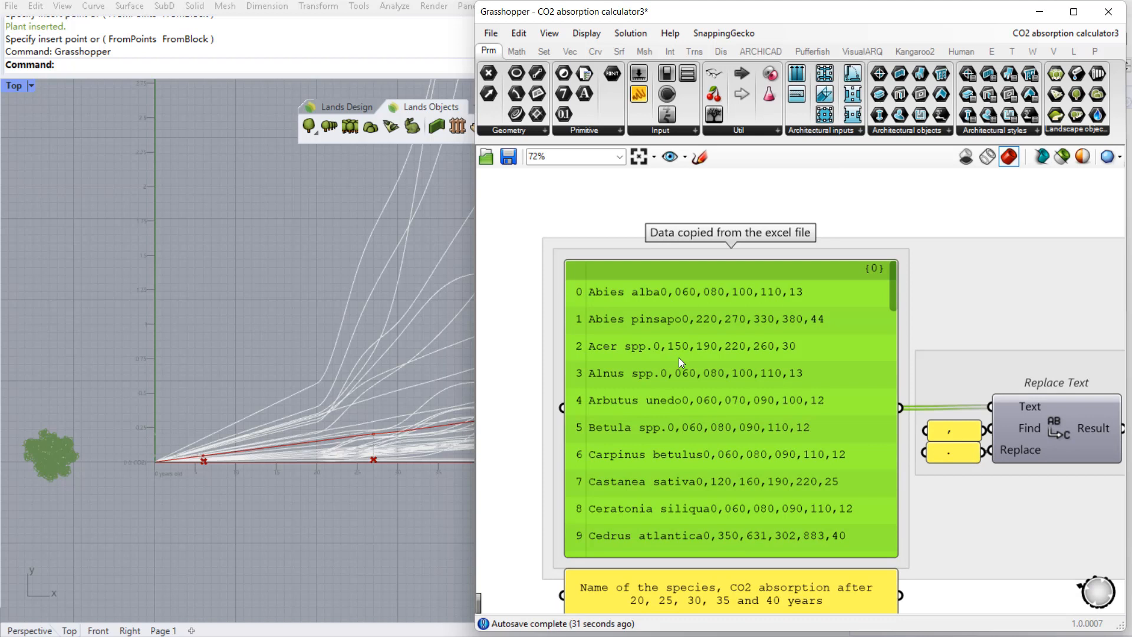
mouse_move(679, 352)
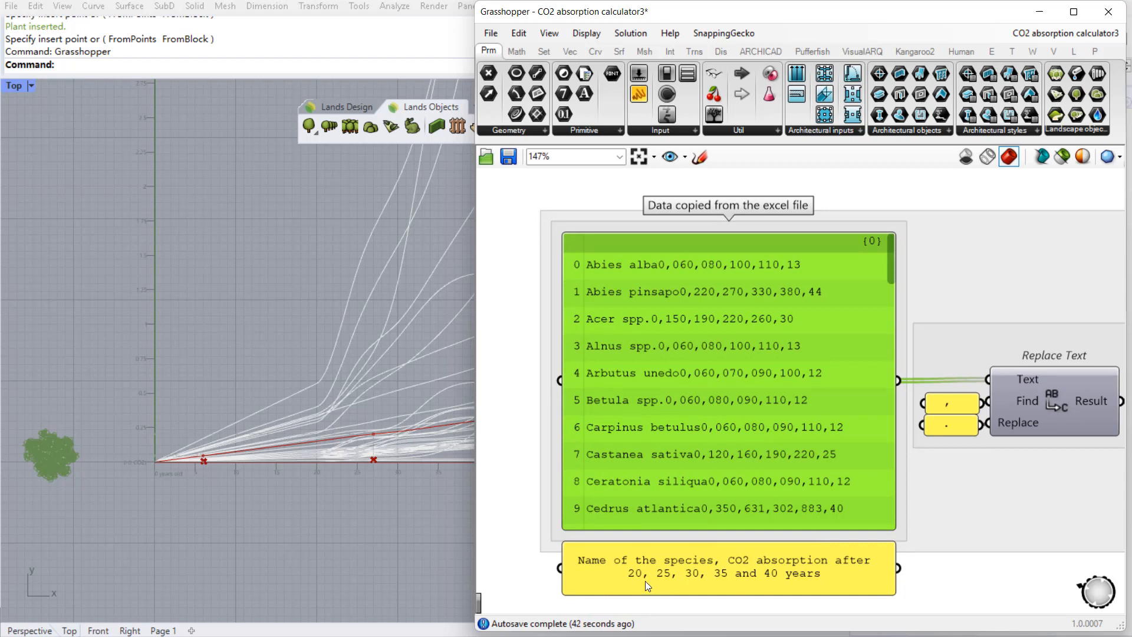
mouse_move(785, 588)
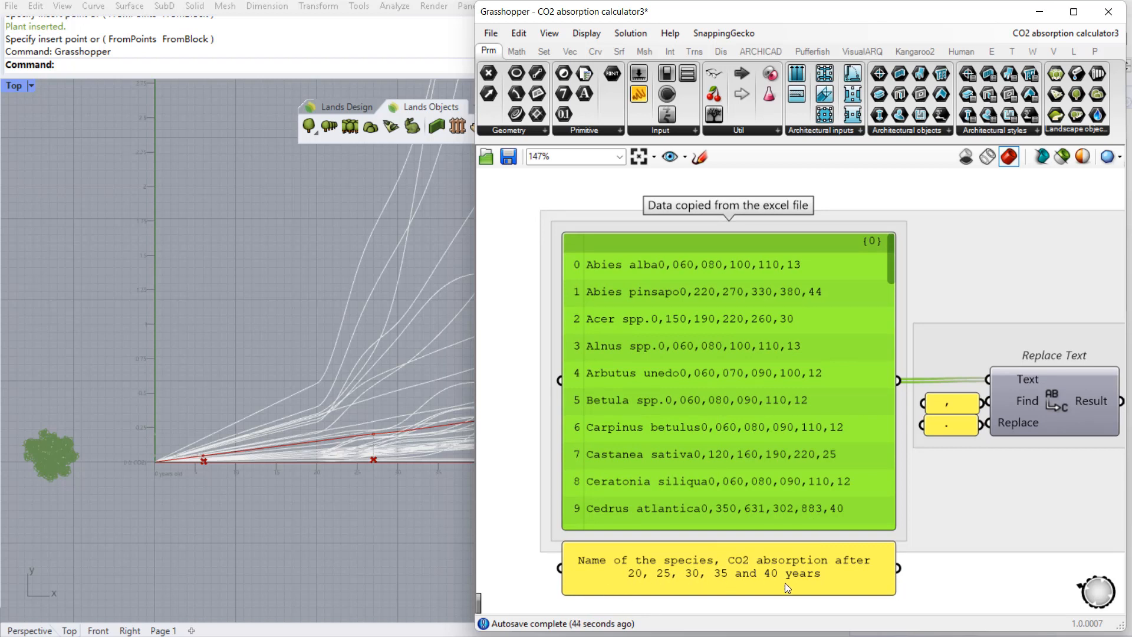
mouse_move(614, 316)
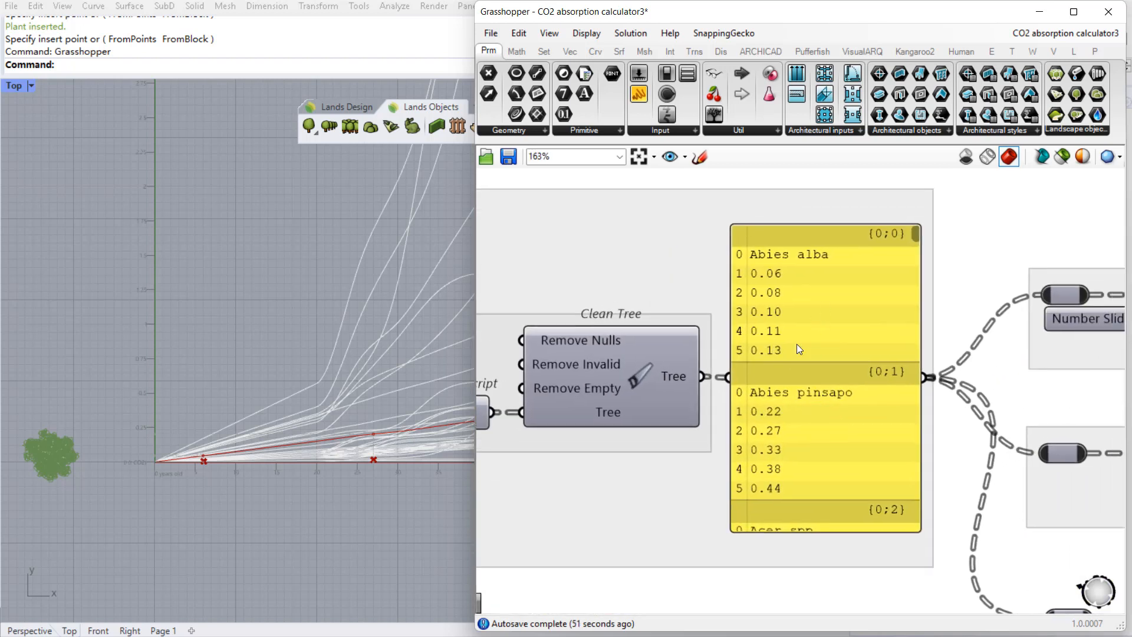
mouse_move(311, 295)
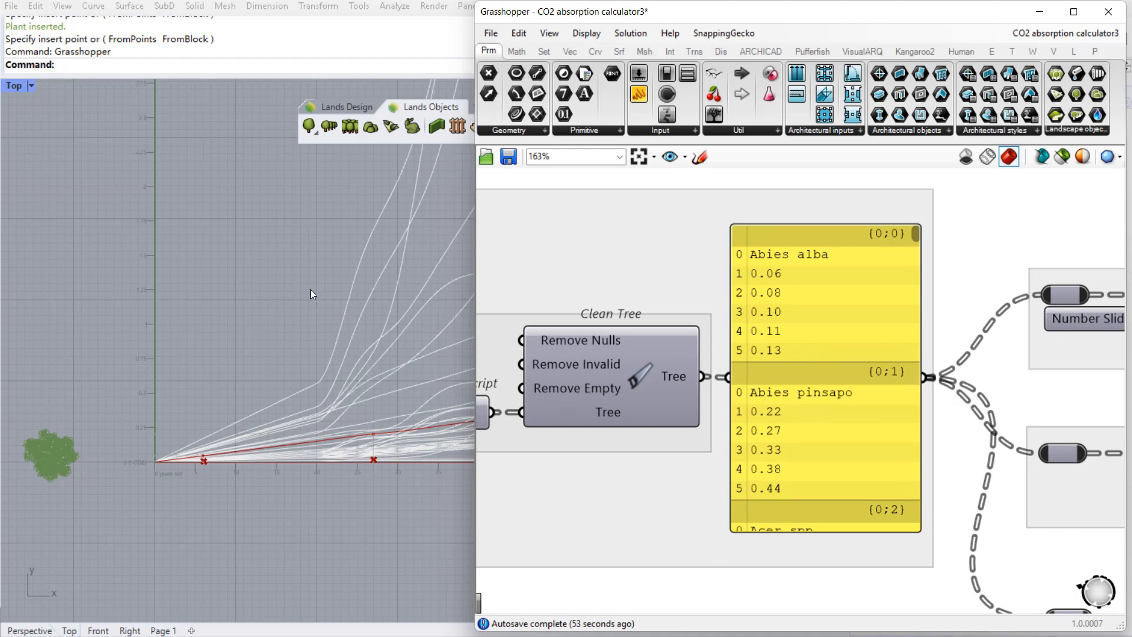
mouse_move(658, 239)
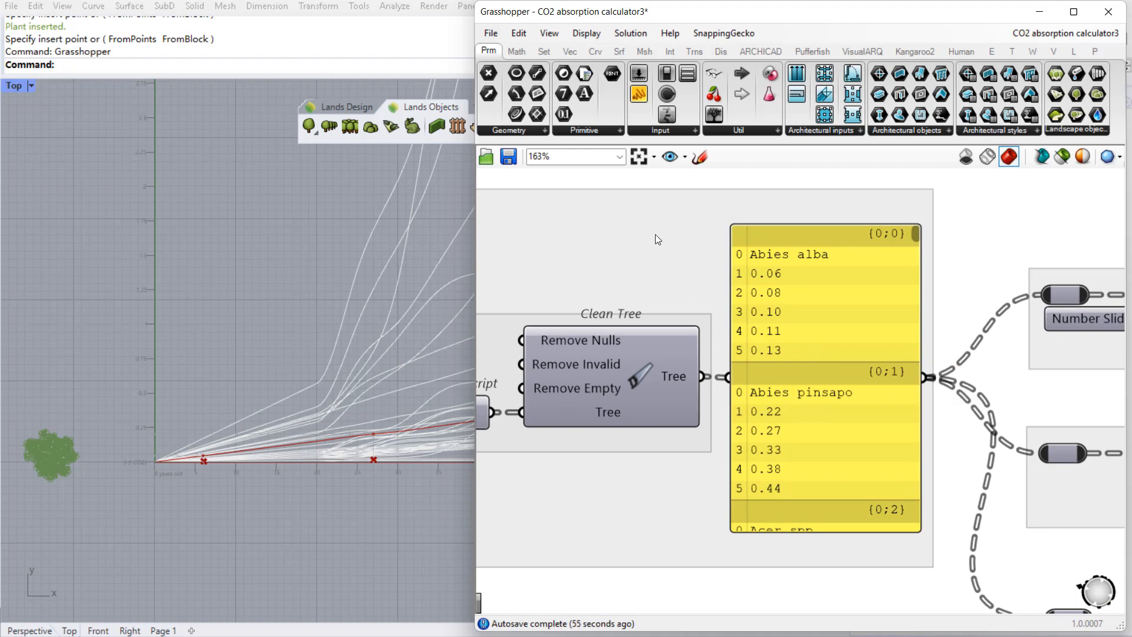
left_click(684, 155)
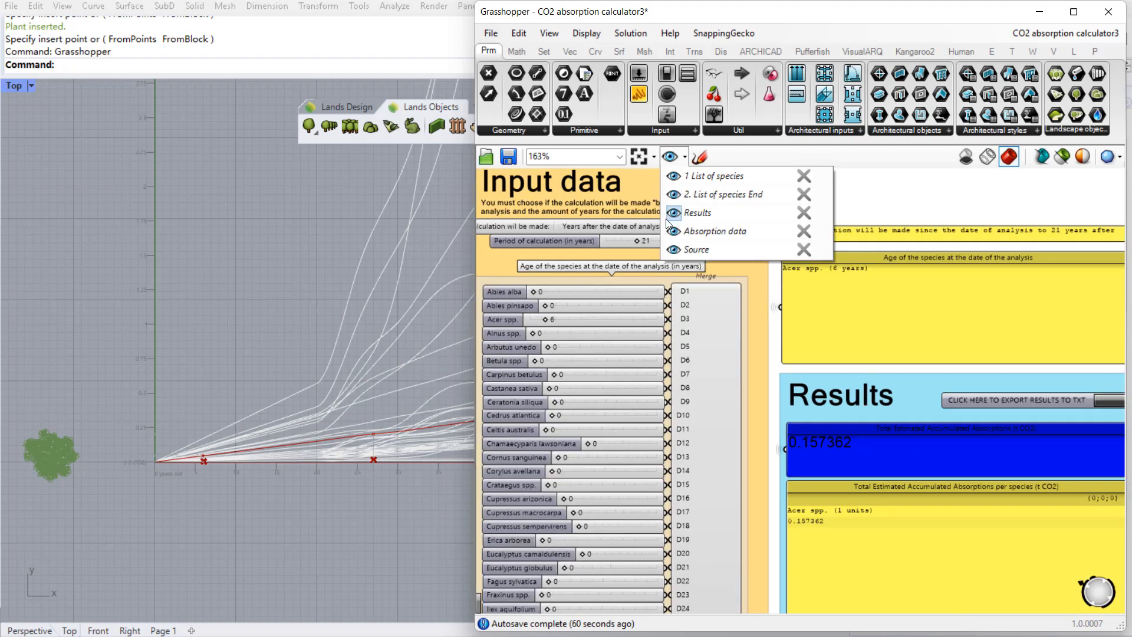
Begin a plant row and choose Corylus avellana from the species database.
left_click(271, 304)
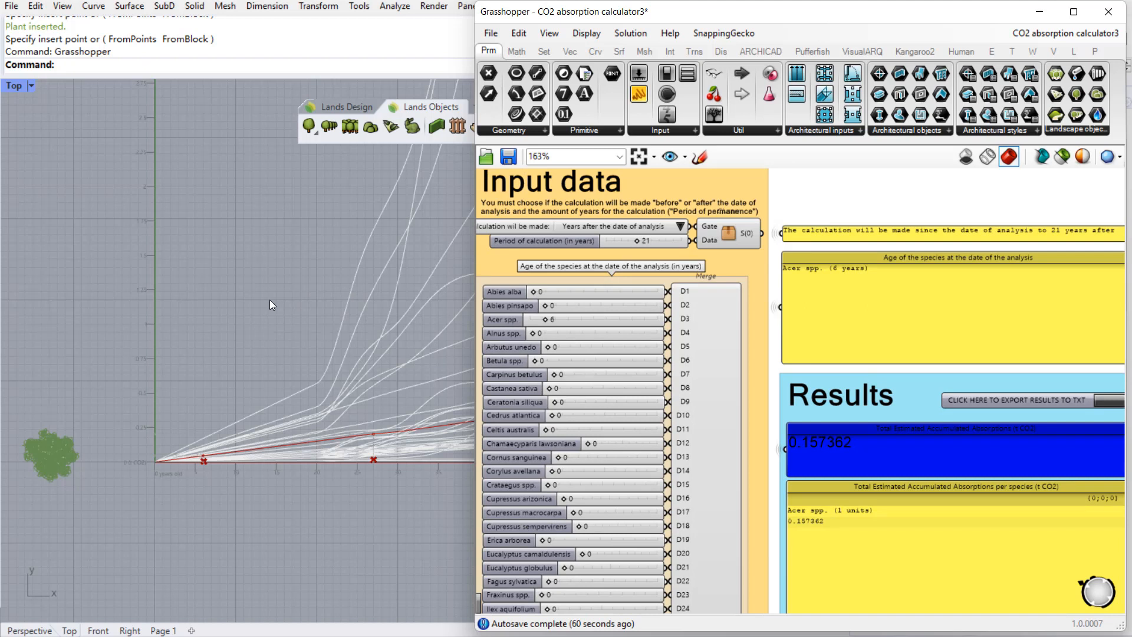
mouse_move(174, 421)
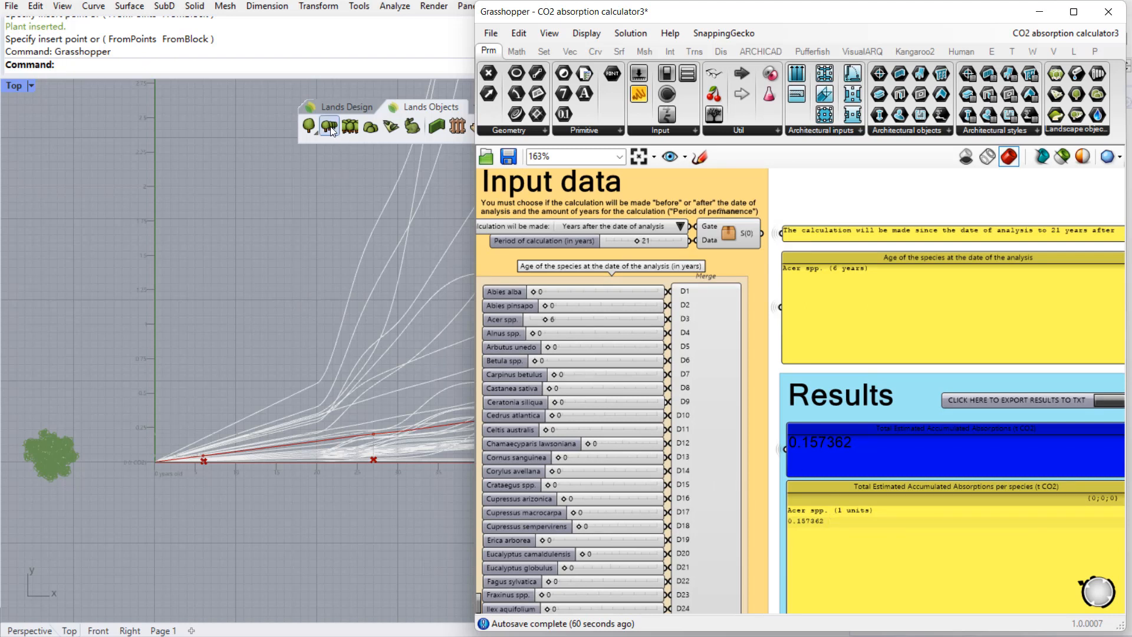
left_click(329, 125)
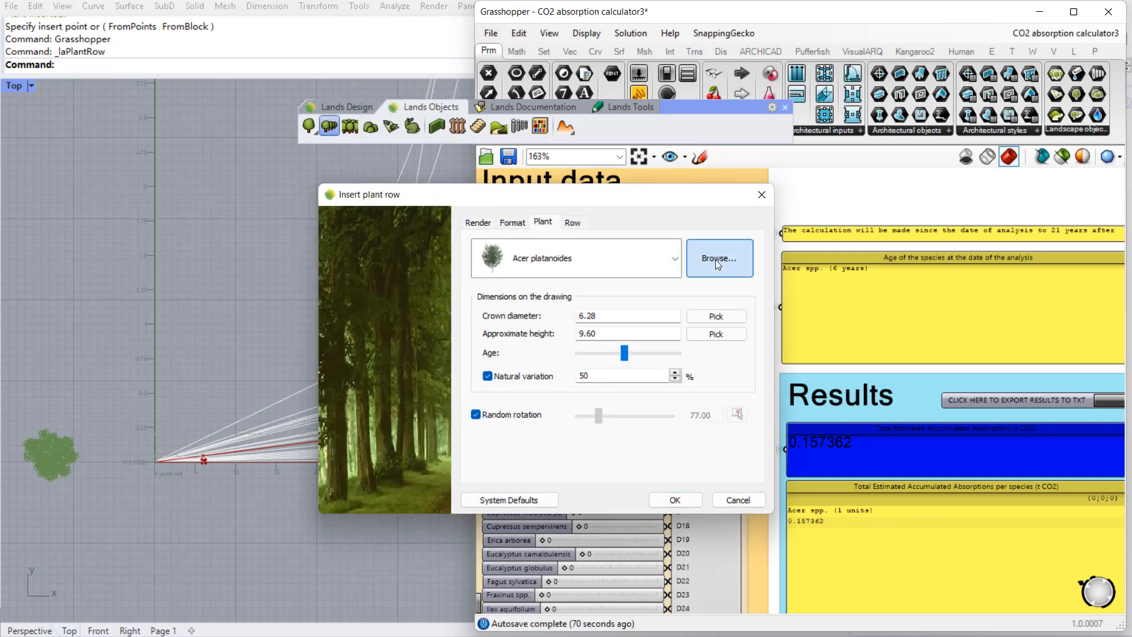
left_click(720, 258)
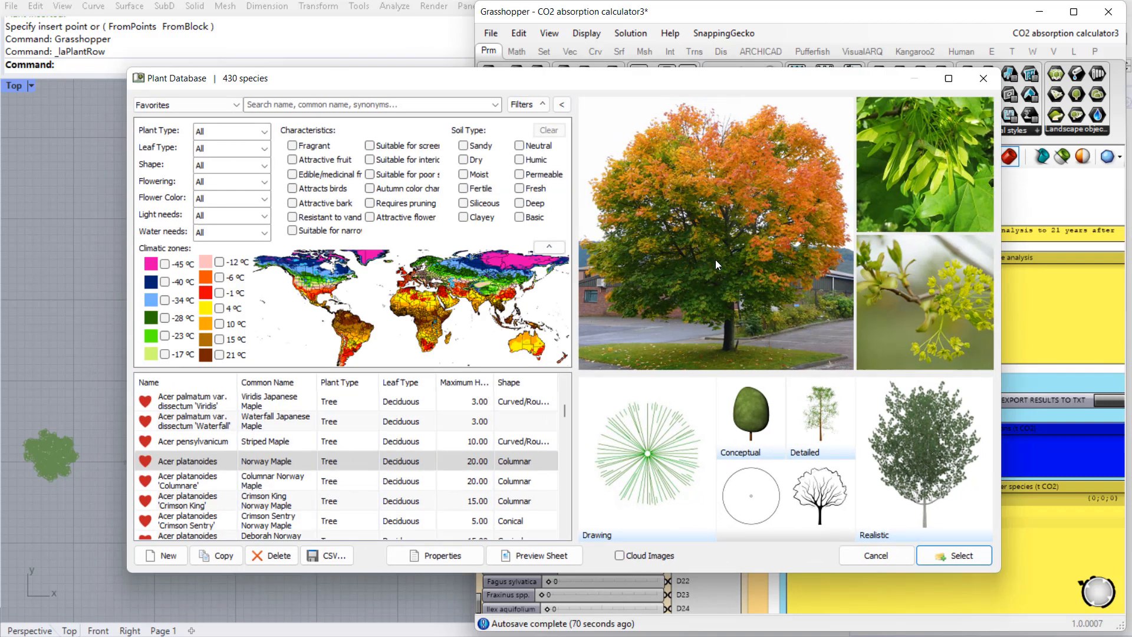
scroll("down", 3)
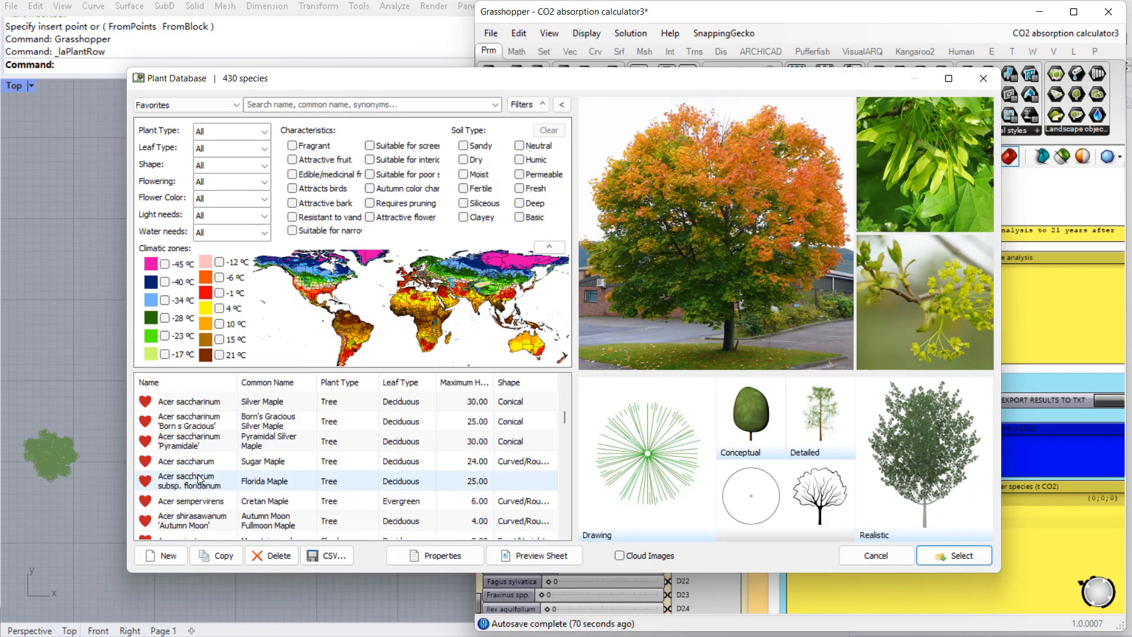
scroll("down", 3)
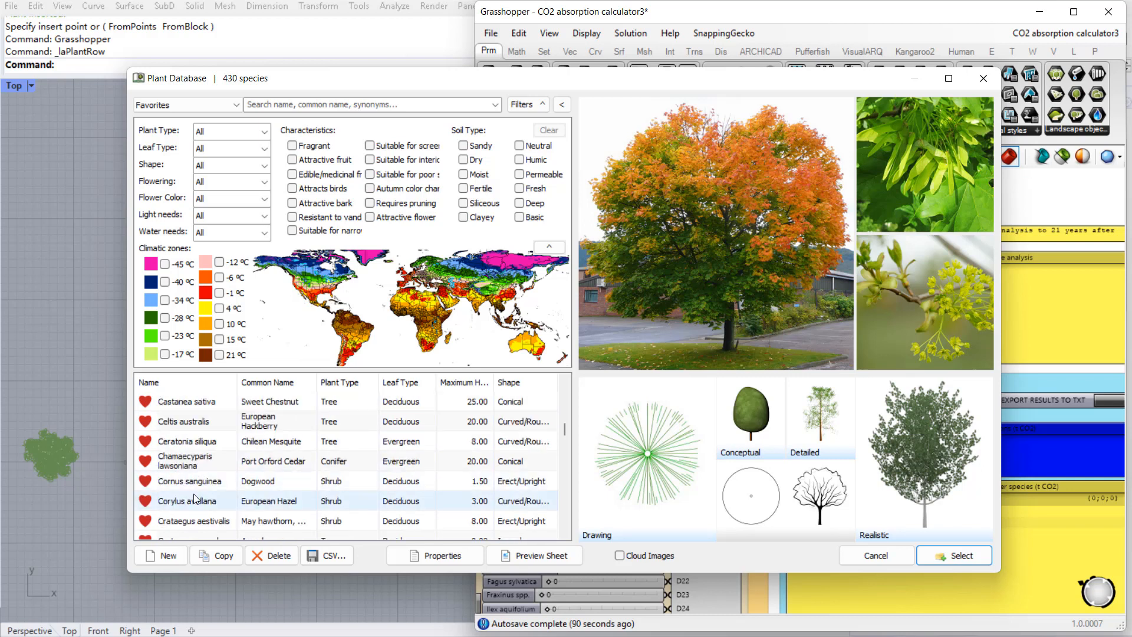
left_click(182, 500)
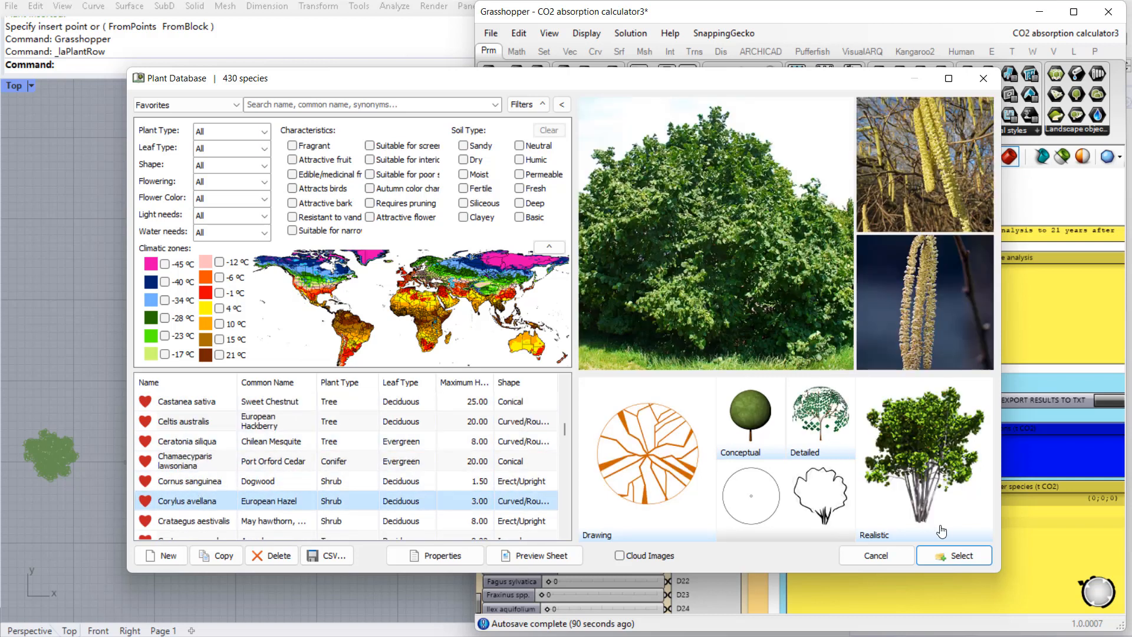
left_click(954, 555)
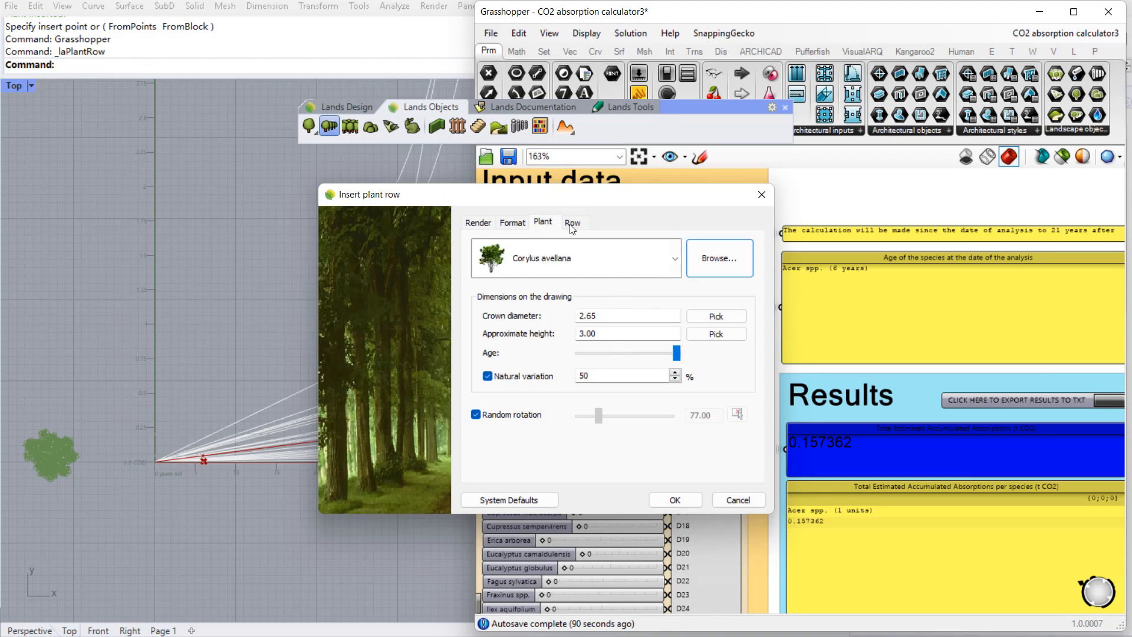
Keep 12 units on the Row settings and insert the hazel row.
left_click(573, 222)
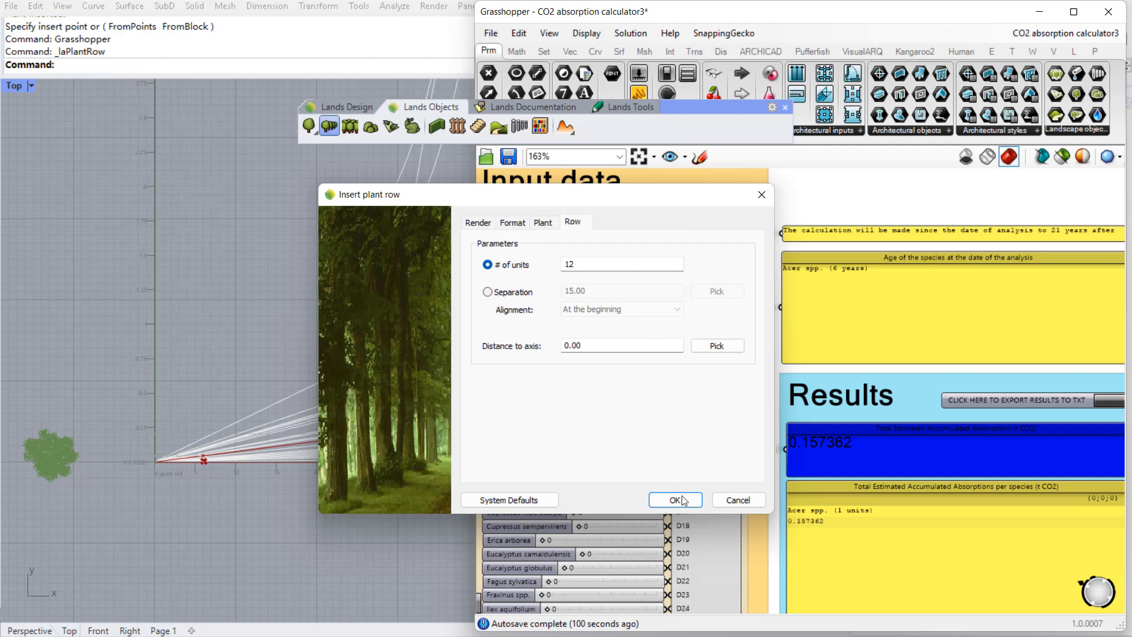
left_click(674, 500)
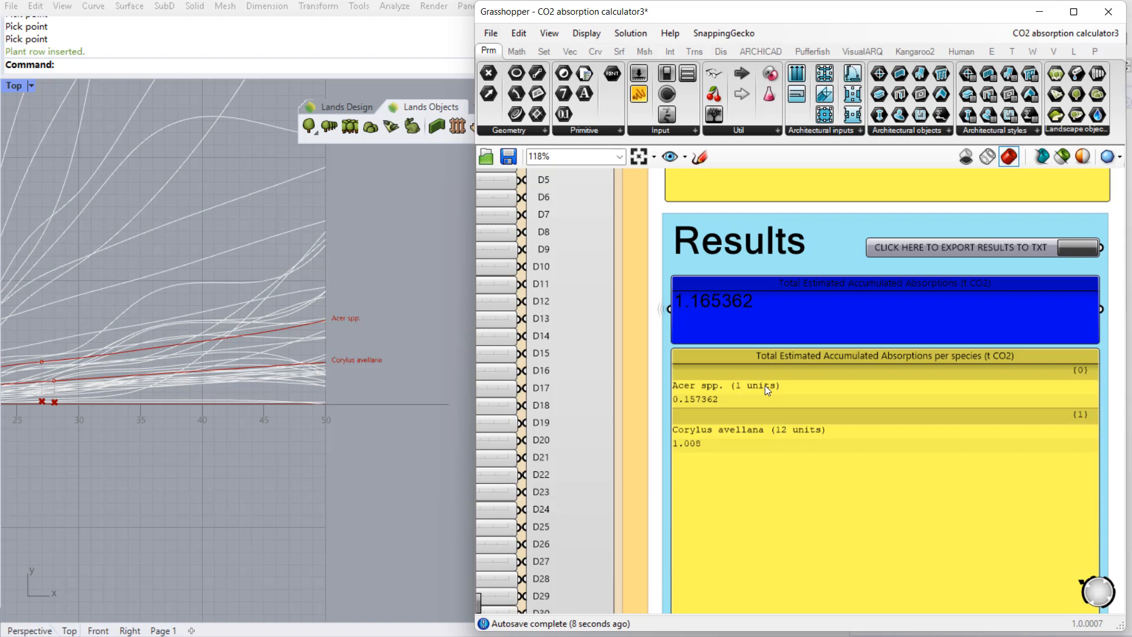
mouse_move(714, 437)
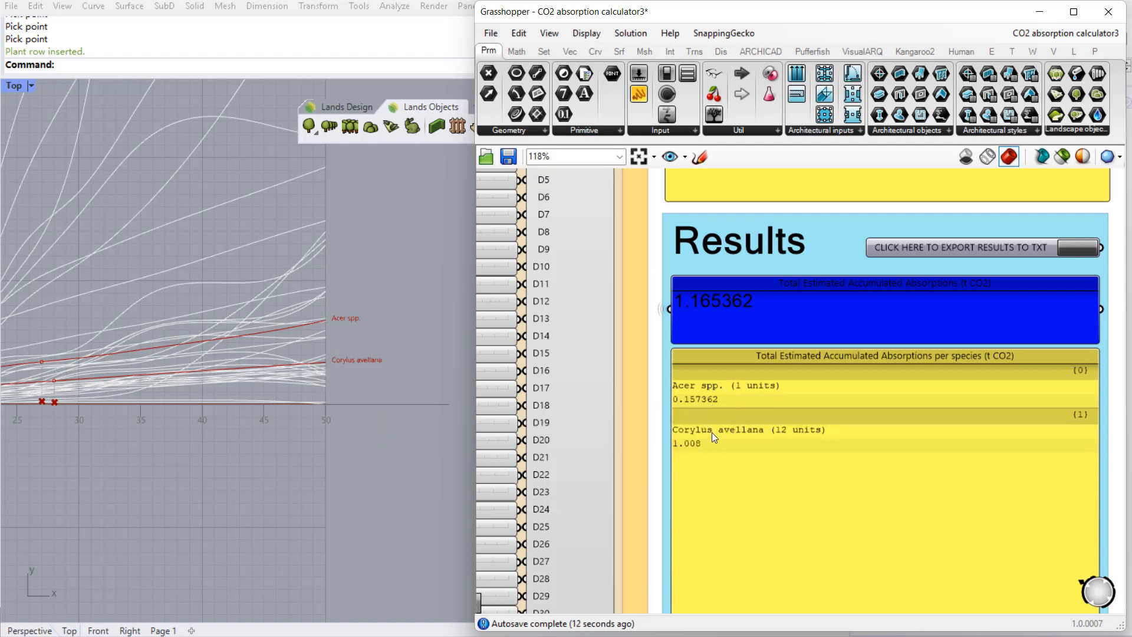
mouse_move(709, 312)
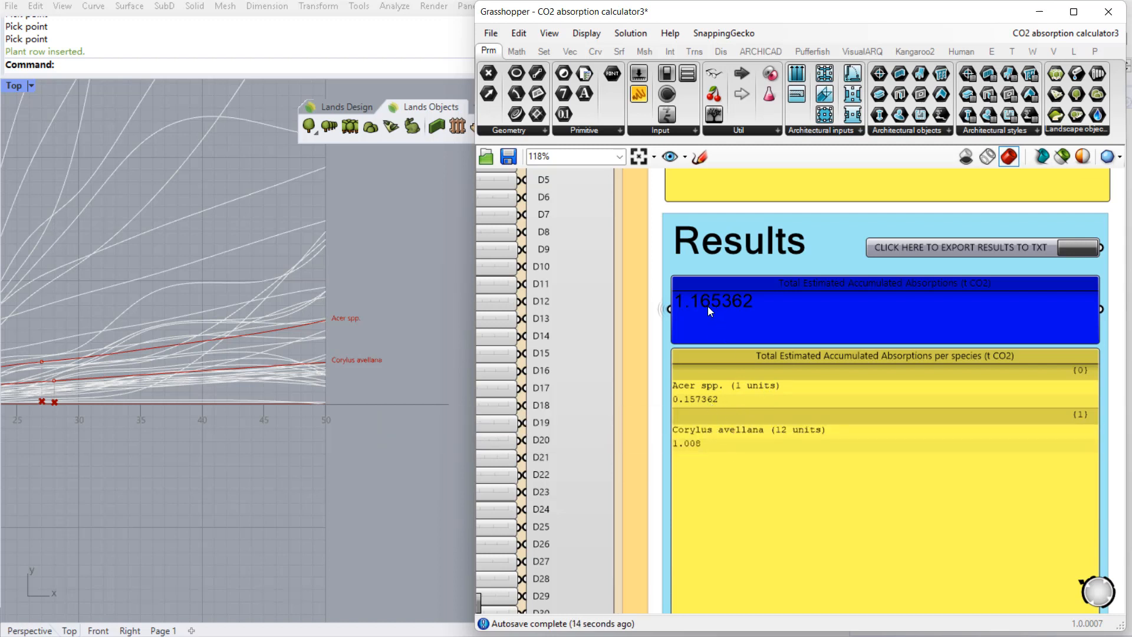
mouse_move(708, 315)
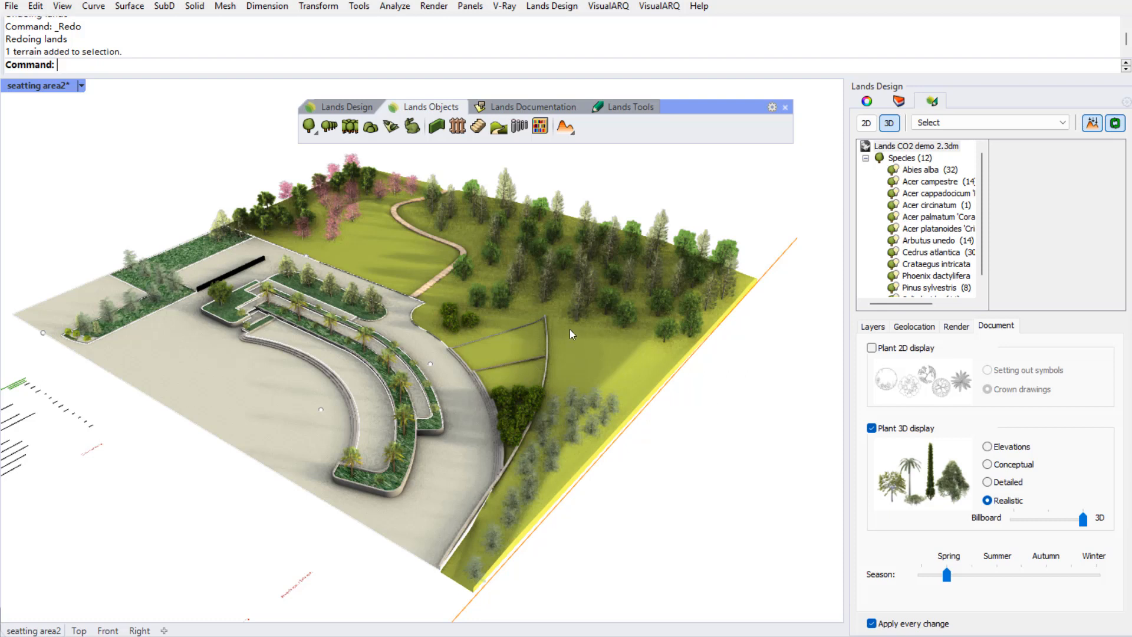
mouse_move(566, 298)
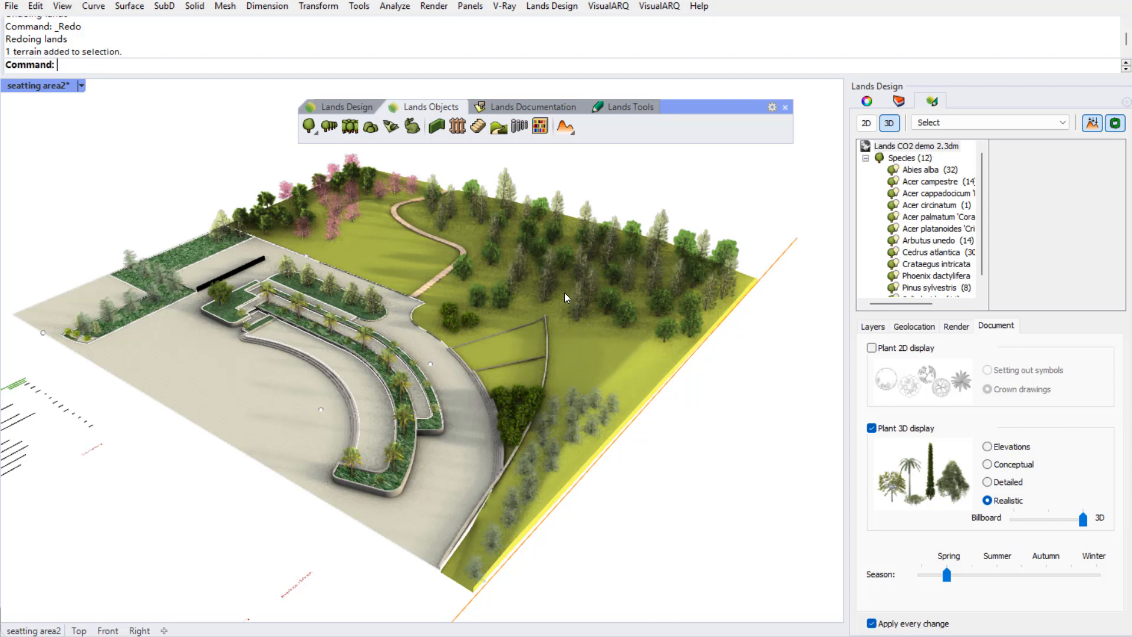
Bring the demo project's 12-species Plant list table into view.
left_click(565, 297)
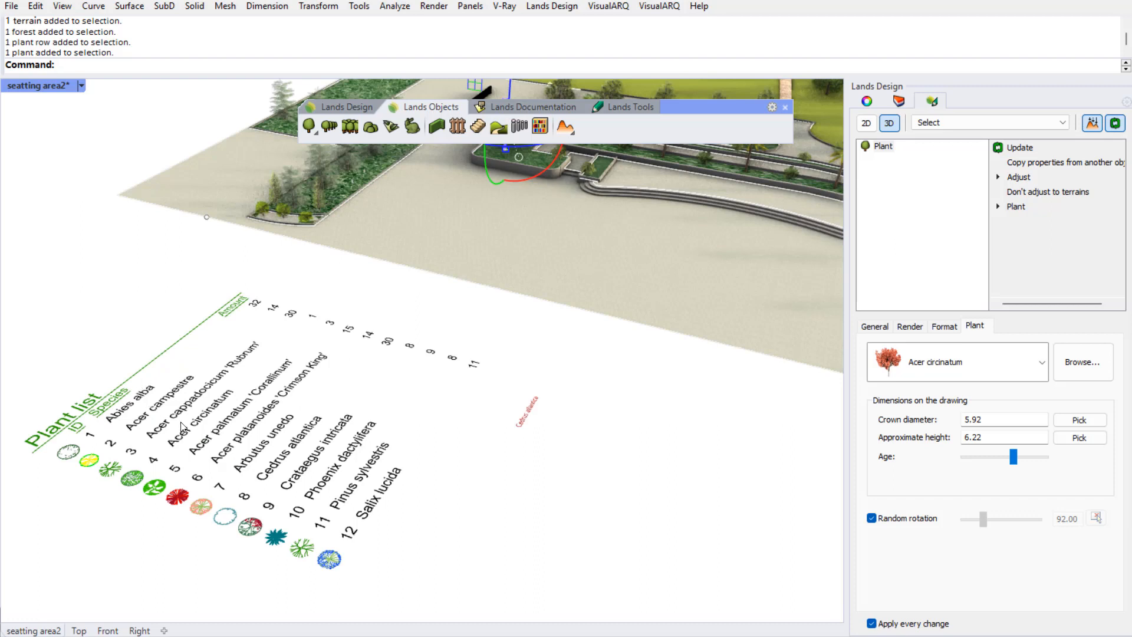
mouse_move(410, 450)
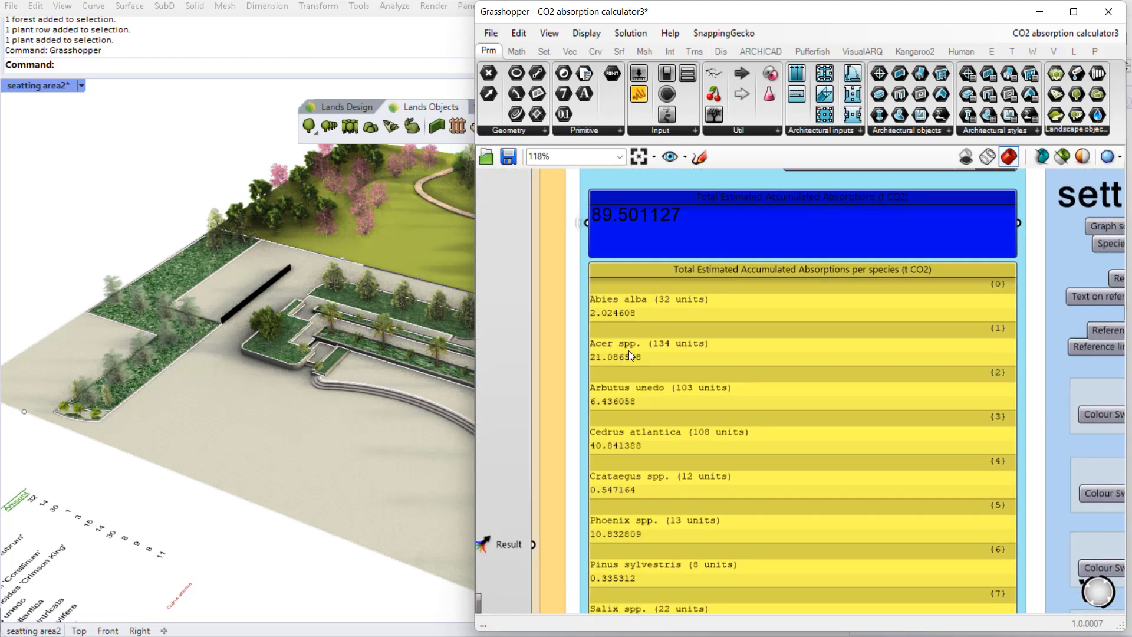
mouse_move(620, 363)
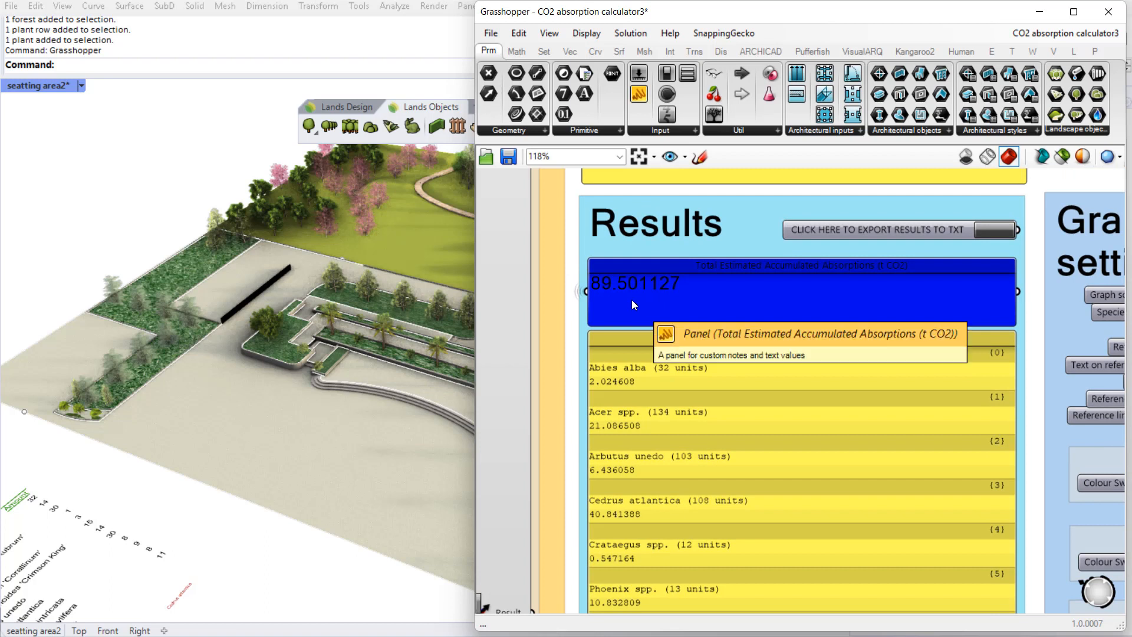
mouse_move(368, 250)
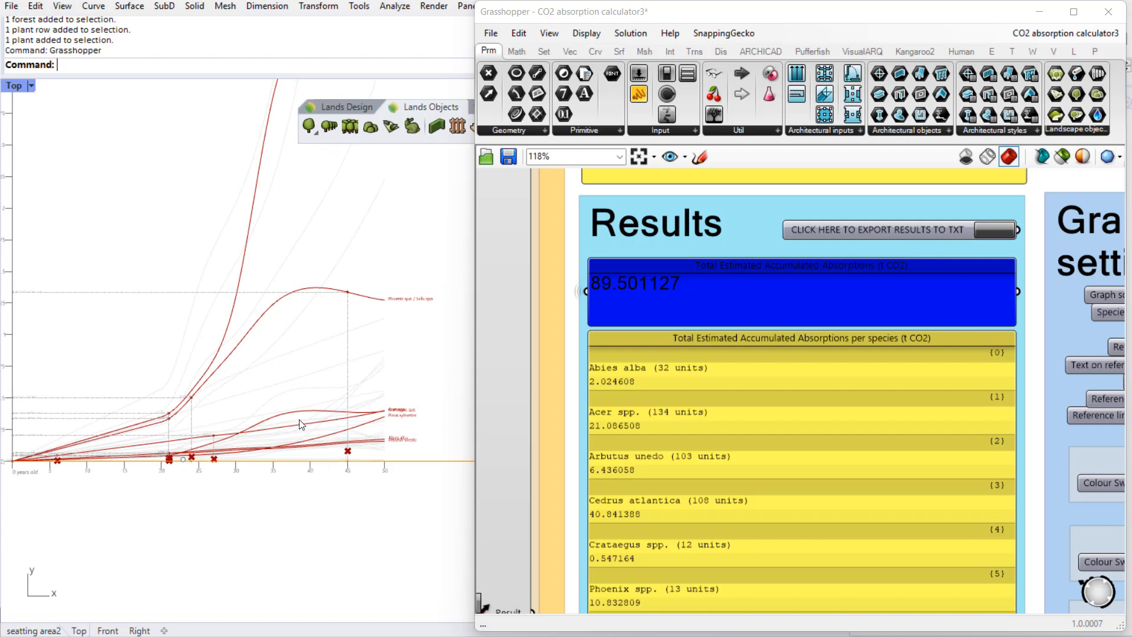
mouse_move(337, 403)
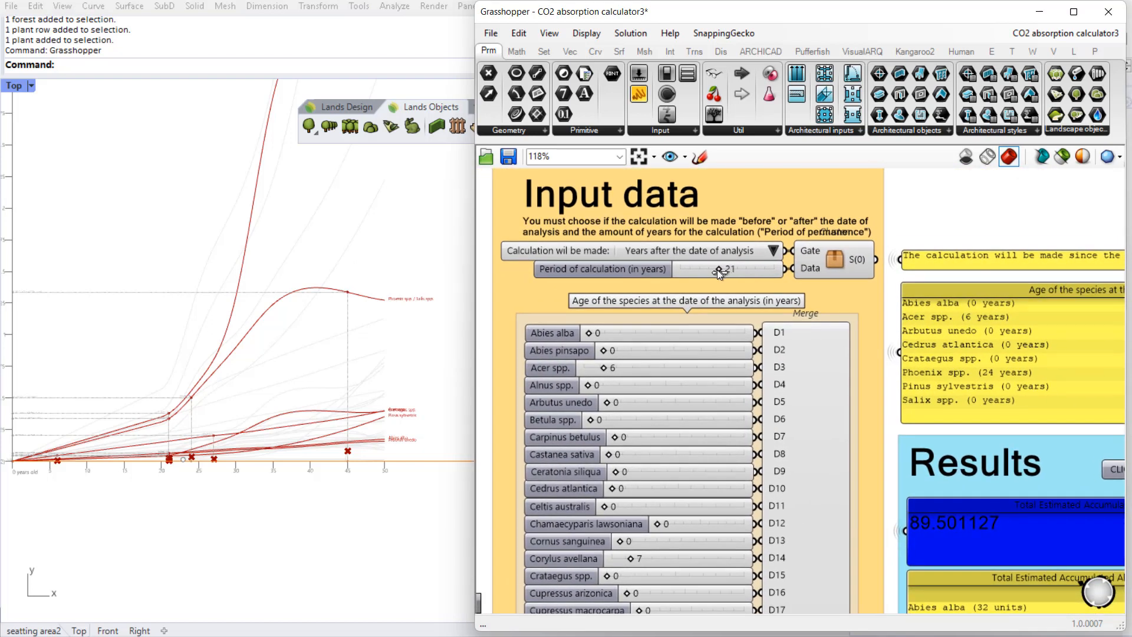
Drag the period slider from 21 to 17 years, lowering the total to 74.148561 t CO2.
left_click_drag(717, 268, 704, 269)
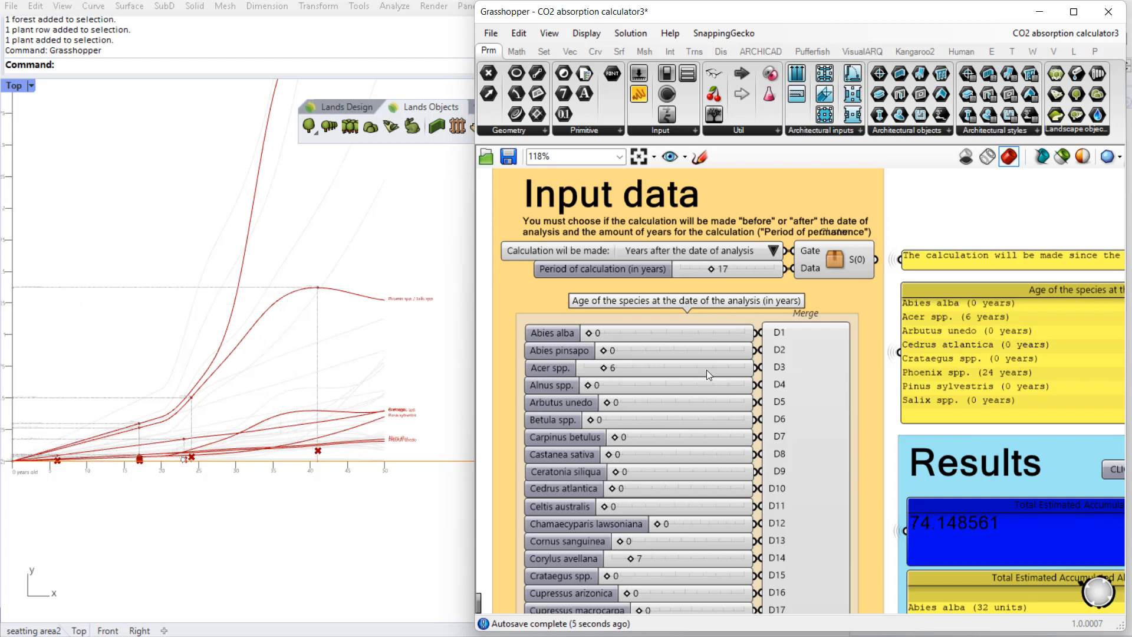
scroll("down", 3)
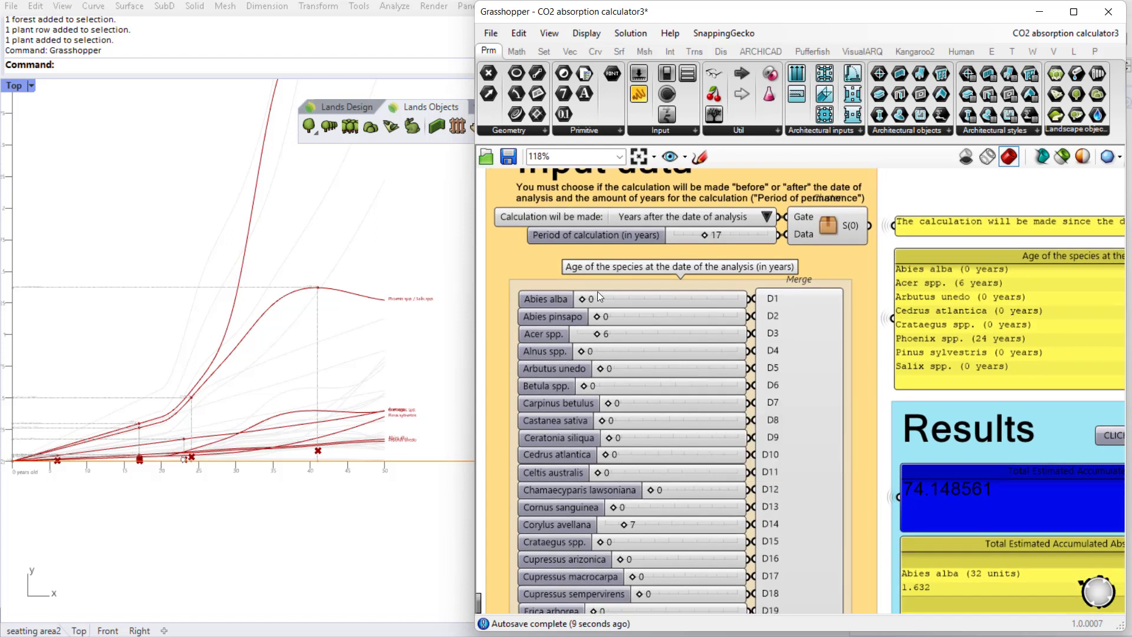
mouse_move(600, 375)
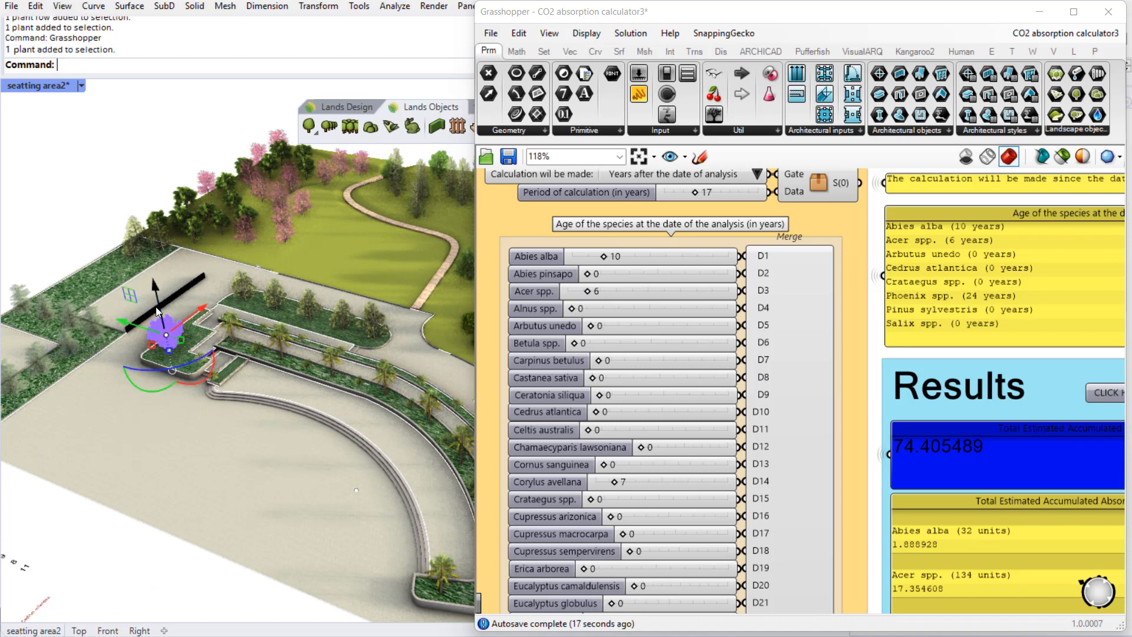
mouse_move(950, 466)
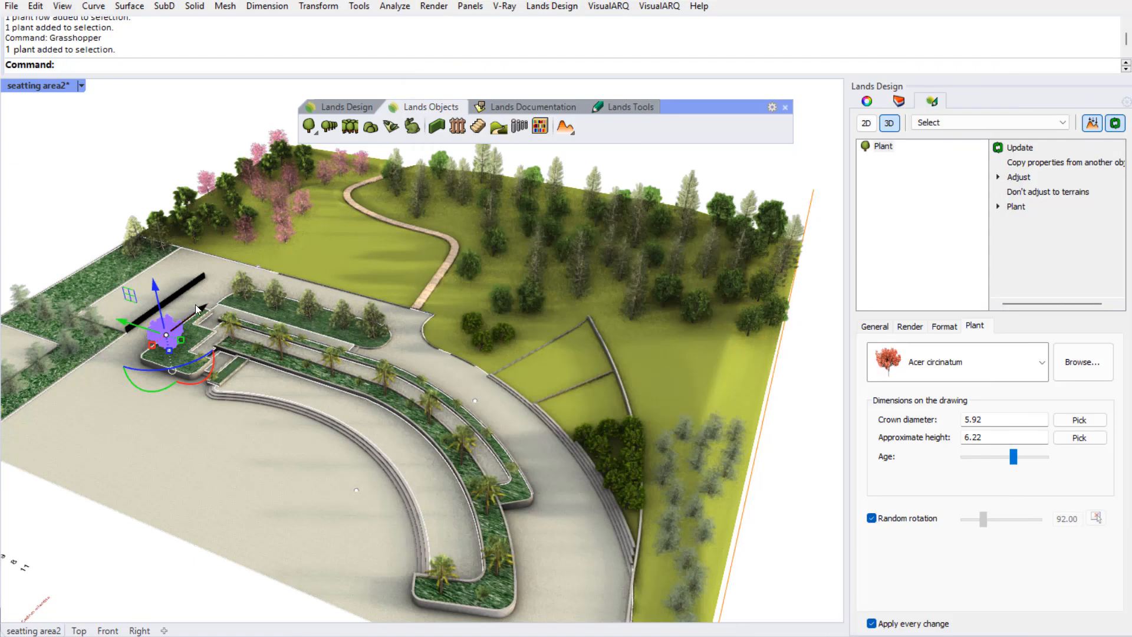
Change the plant's species to Abies alba and set the forest to 80 units.
left_click(1038, 362)
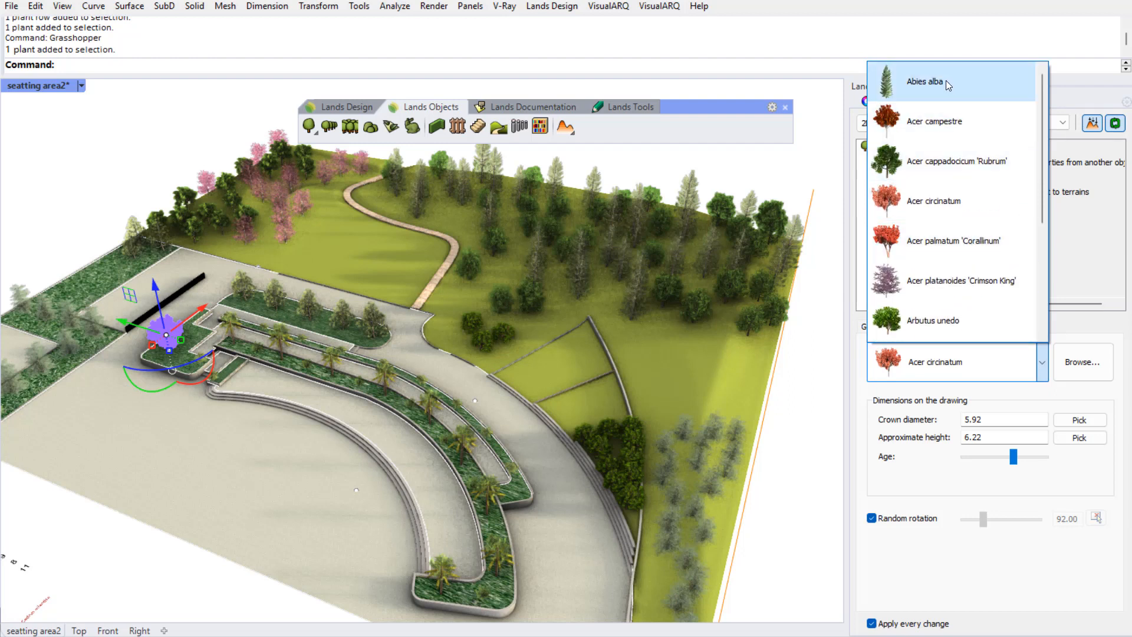
left_click(924, 81)
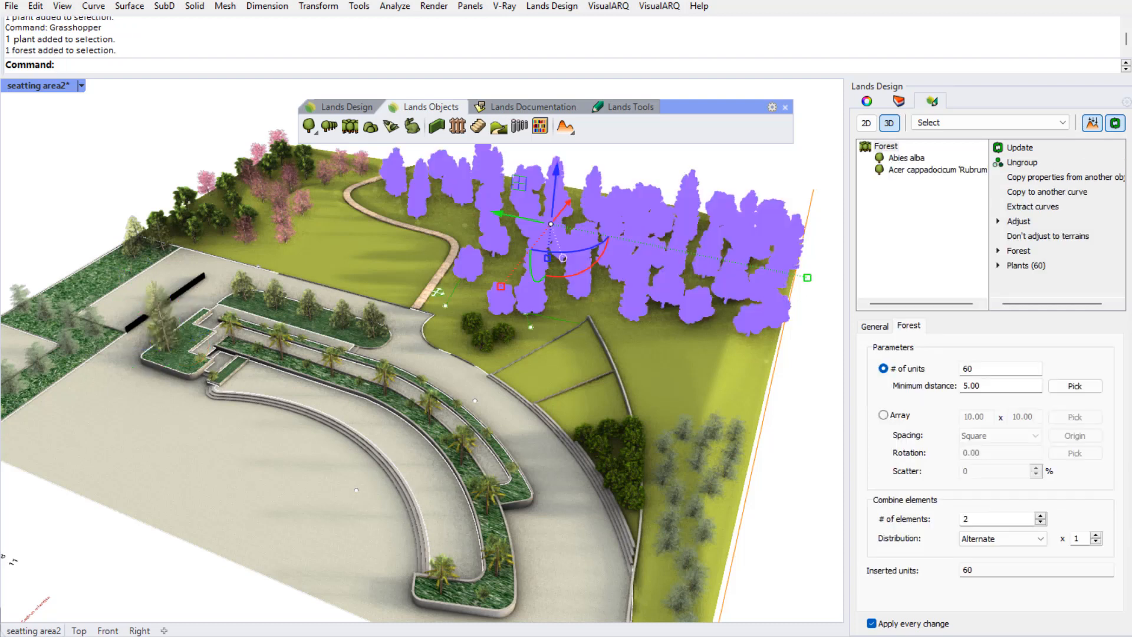
left_click(1000, 368)
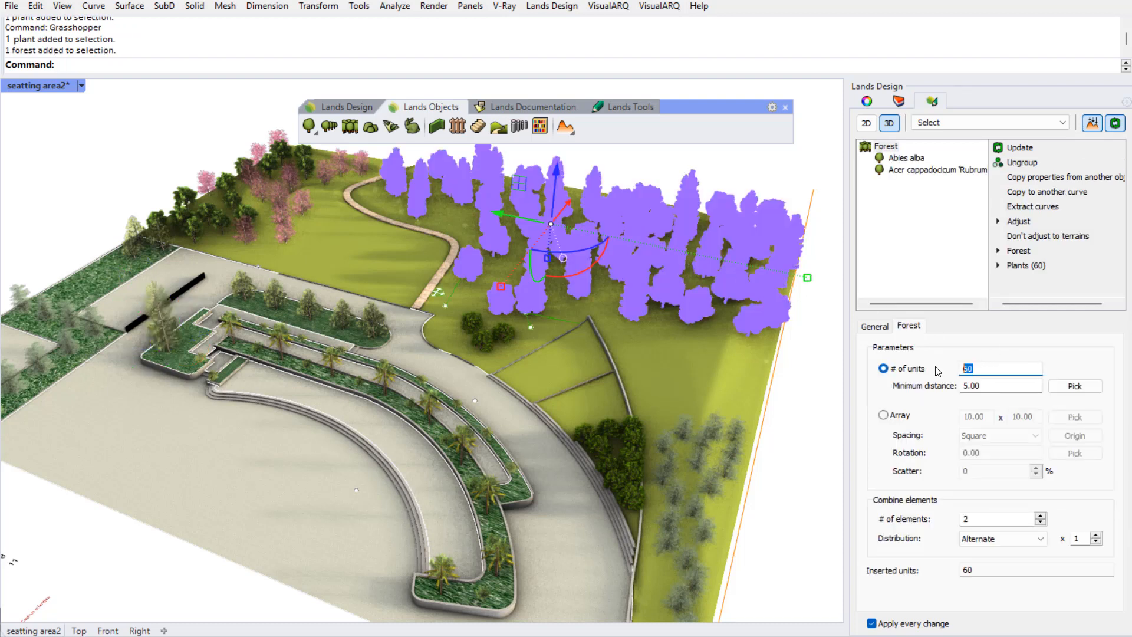
type("80")
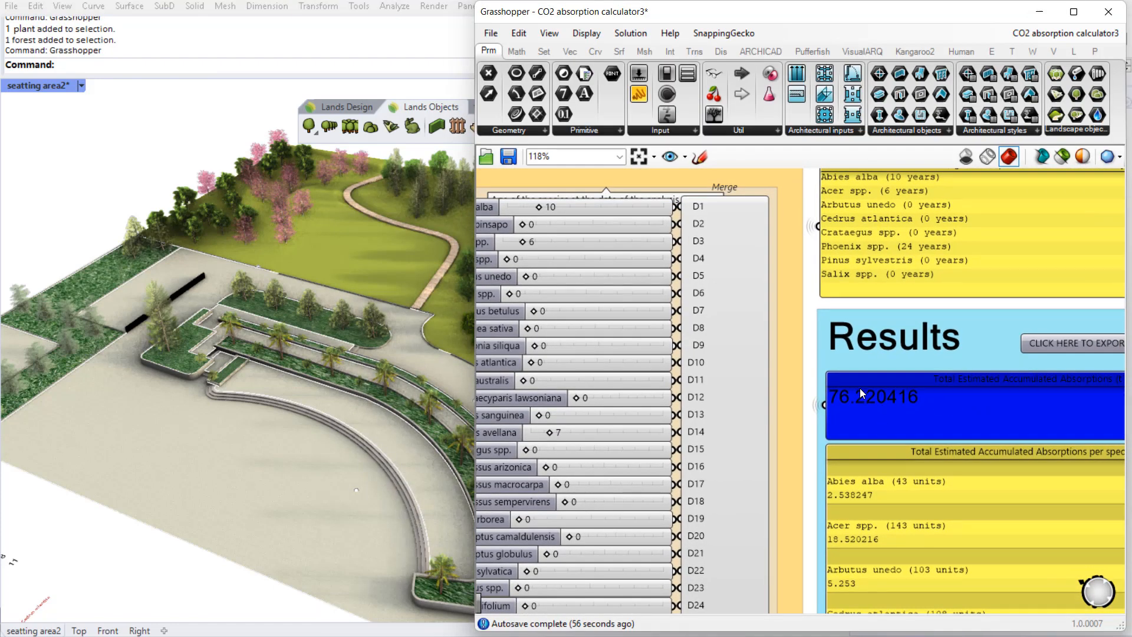
mouse_move(896, 436)
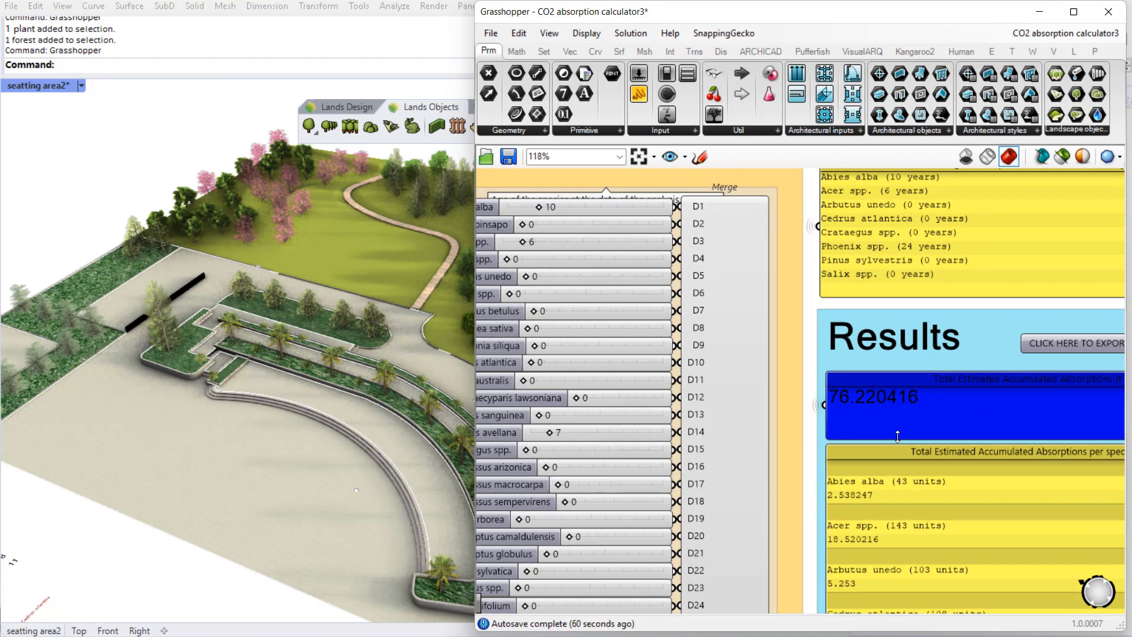